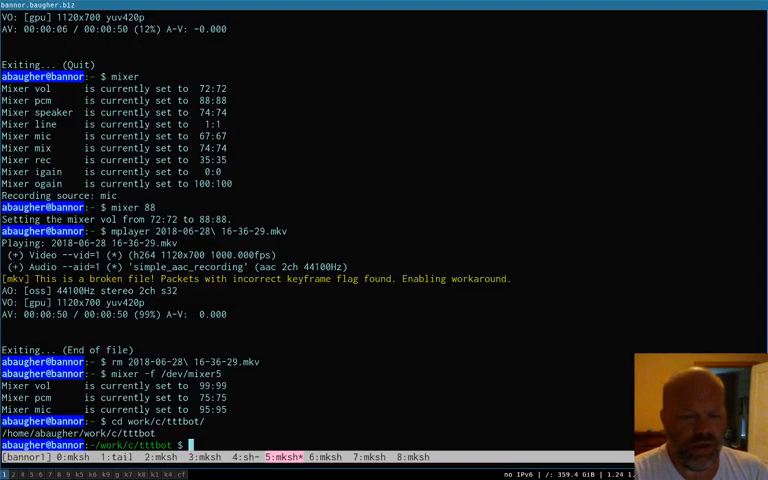
# - Run git init in work/c/tttbot and list the new .git directory with ls -a
pyautogui.write('ls')
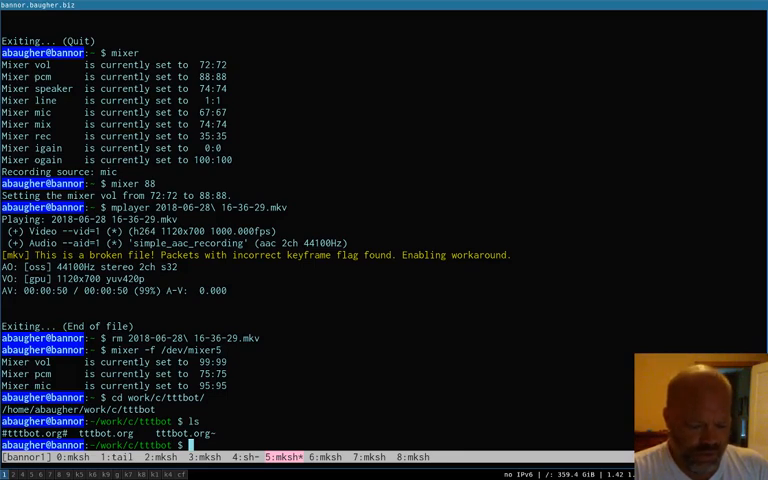
pyautogui.write('git init')
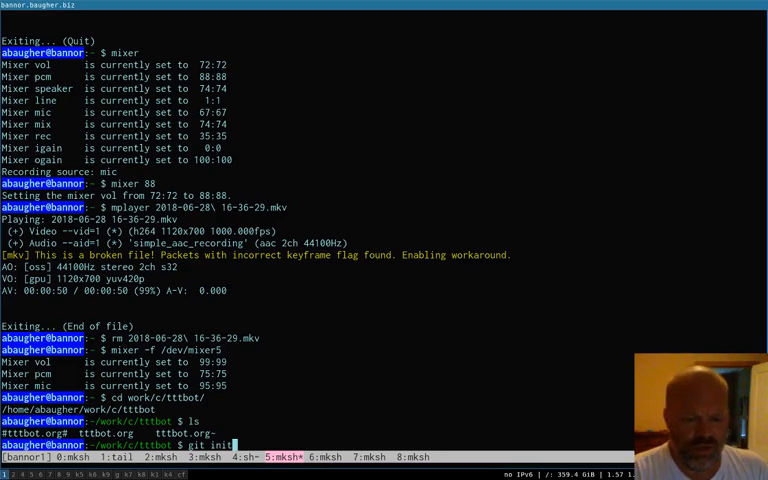
pyautogui.press('Return')
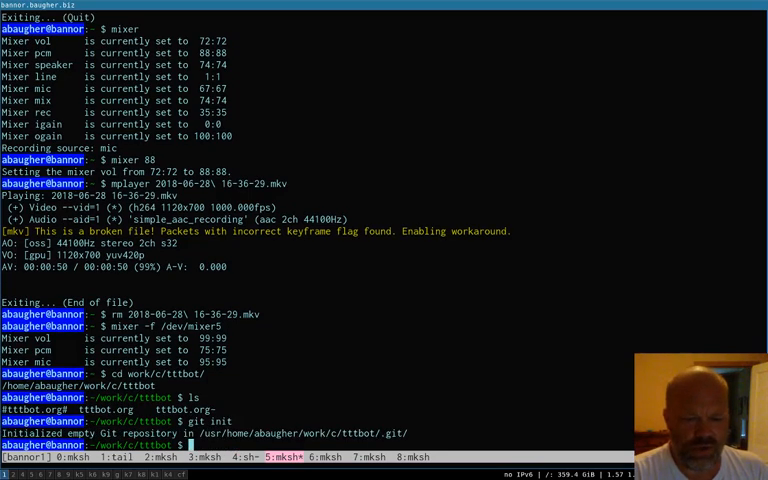
pyautogui.write('ls -a')
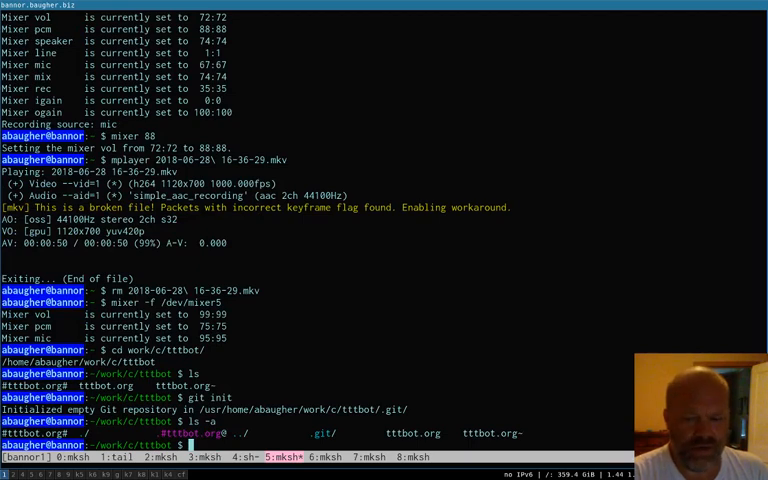
pyautogui.write('cp')
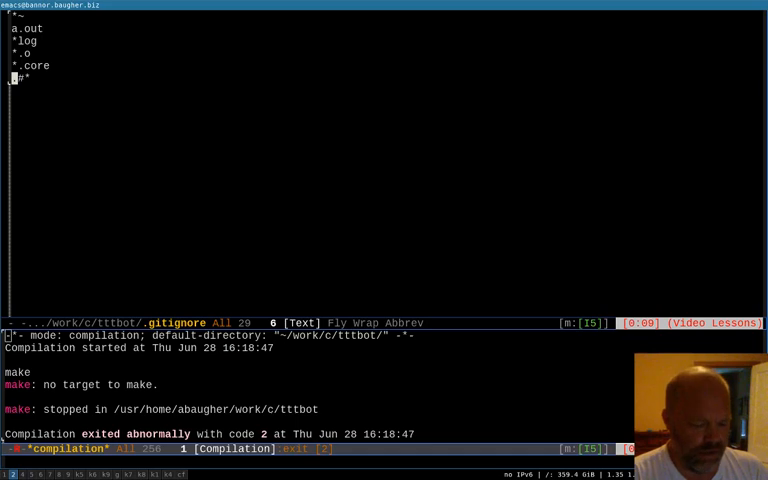
# - Via magit-status, stage .gitignore and tttbot.org and commit 'Starting the tttbot project.'
pyautogui.press('M-x')
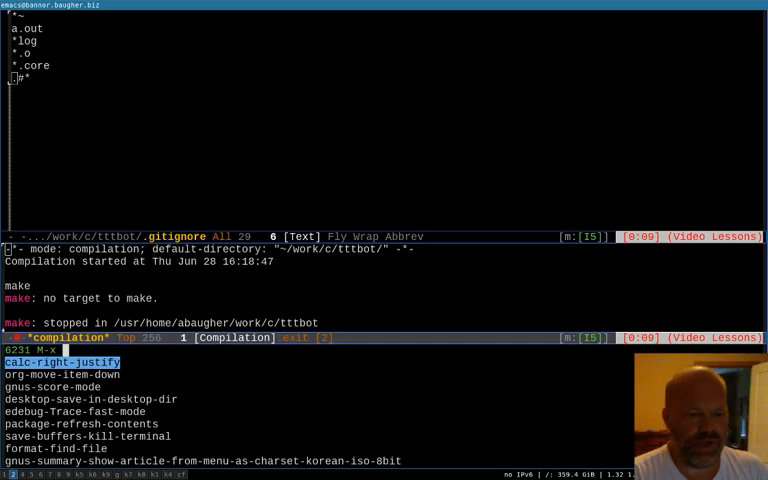
pyautogui.write('mag')
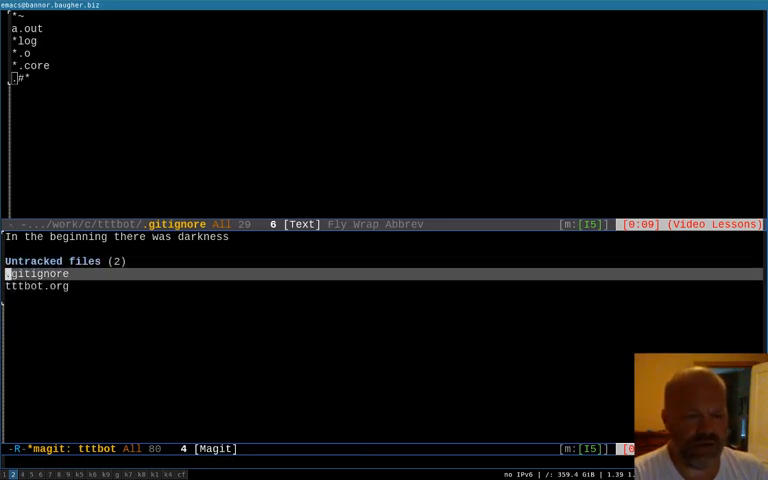
pyautogui.press('n')
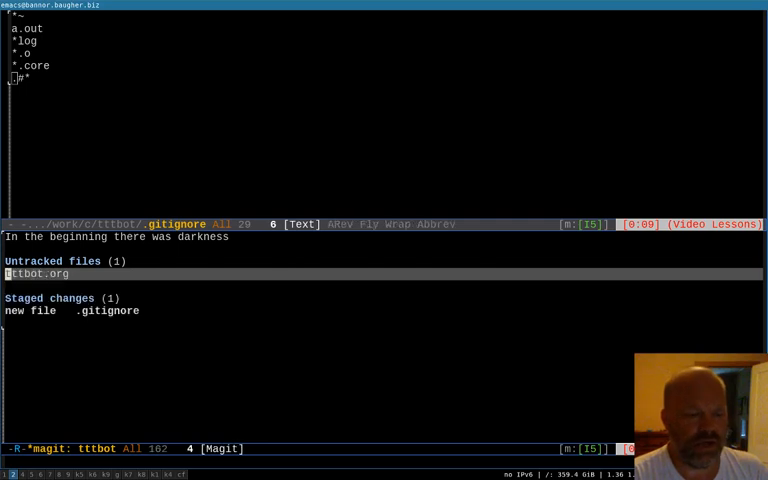
pyautogui.press('c')
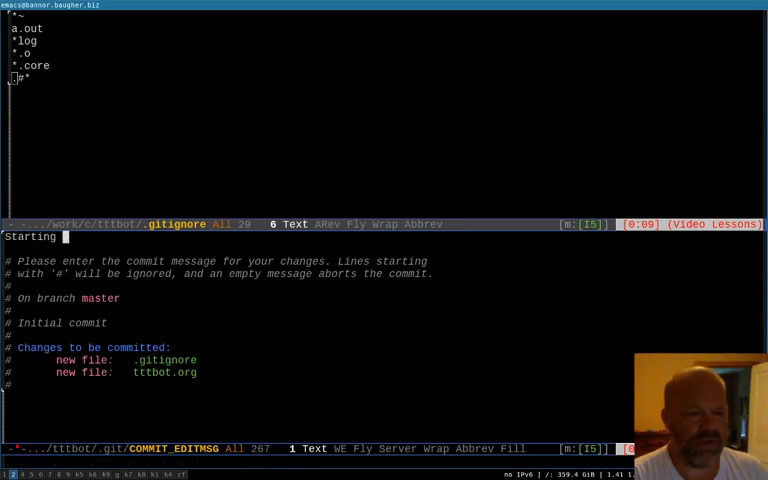
pyautogui.write('the tttbot p')
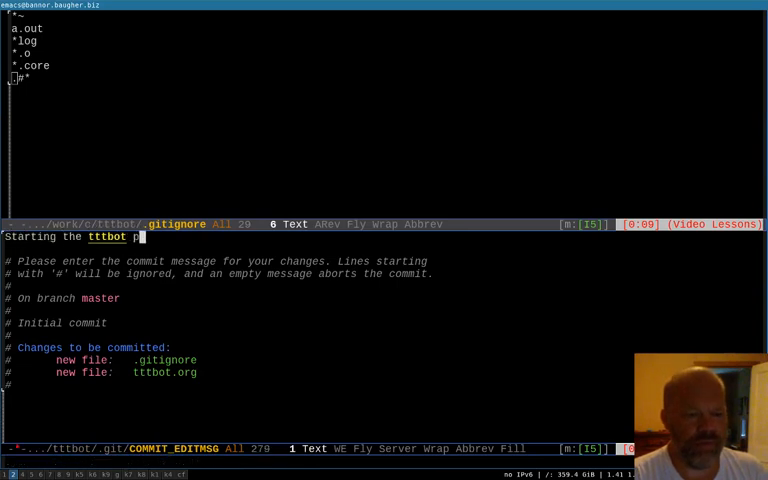
pyautogui.write('roject.')
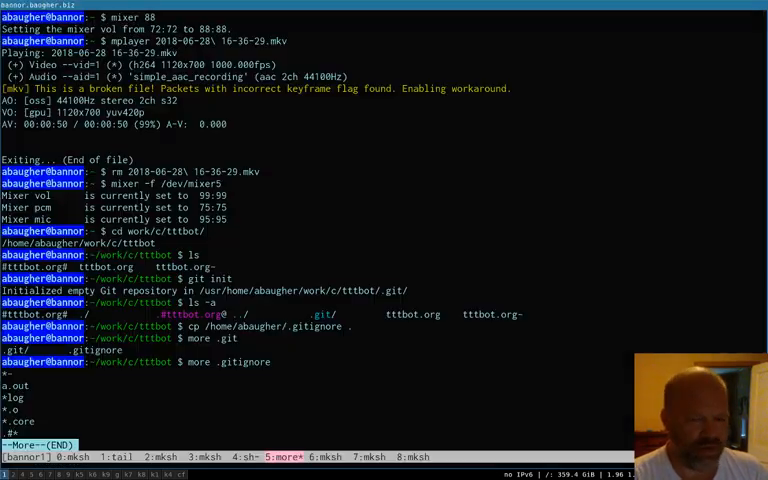
# - Quit the .gitignore viewer and start a git command at the tttbot prompt
pyautogui.press('q')
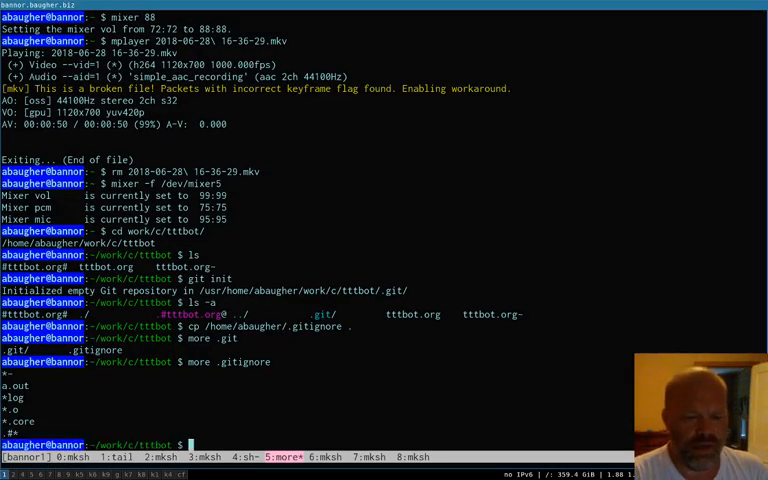
pyautogui.write('git')
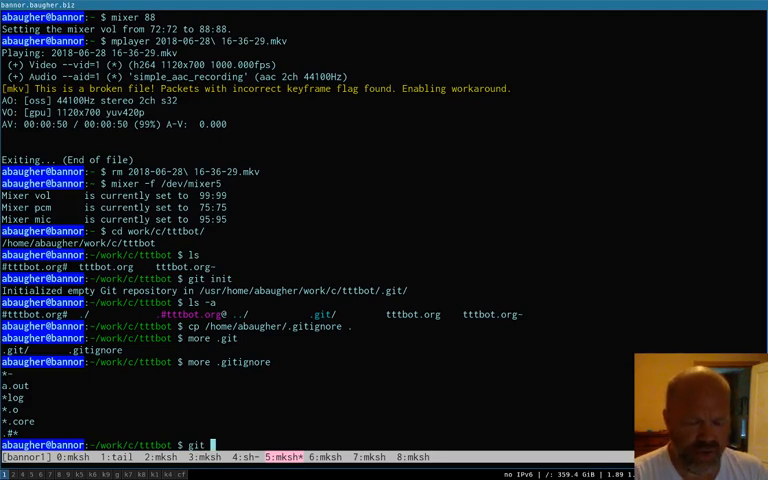
pyautogui.write('l')
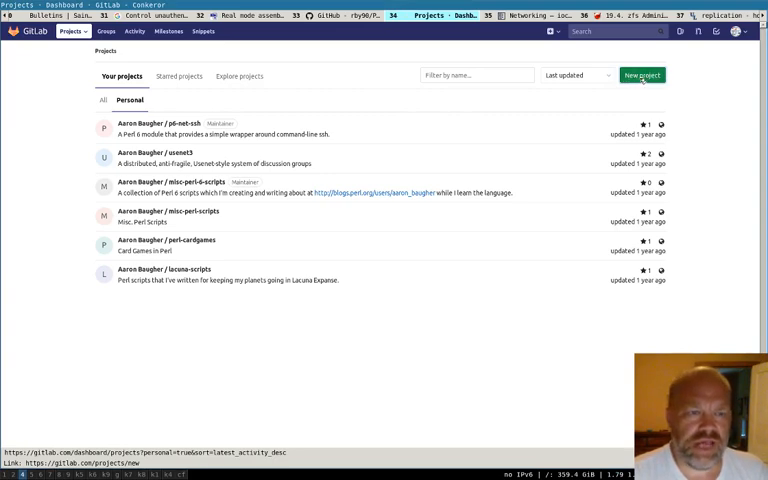
# - Create a new private GitLab project named tttbot
pyautogui.click(648, 74)
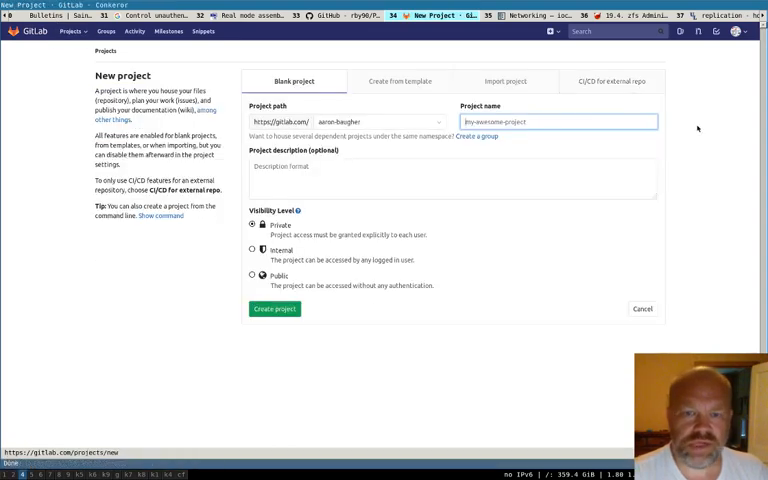
pyautogui.write('tttbot')
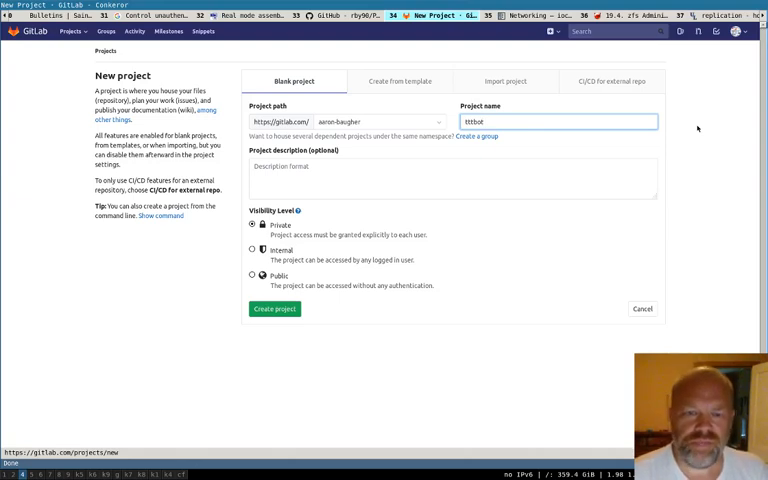
pyautogui.moveTo(296, 272)
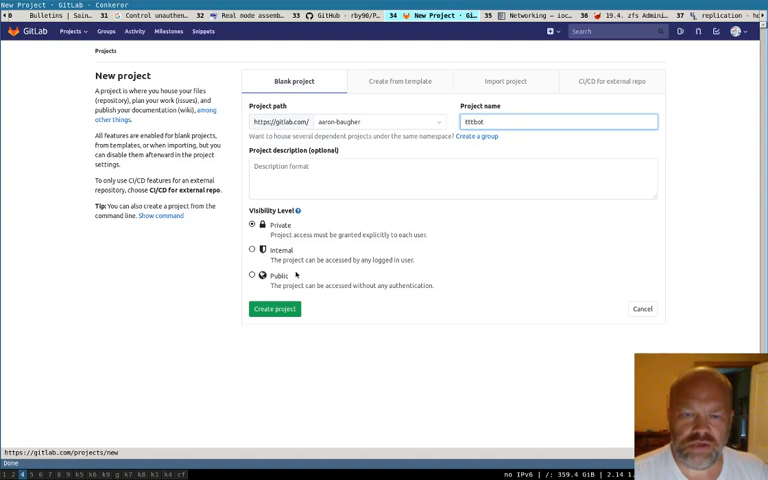
pyautogui.moveTo(252, 278)
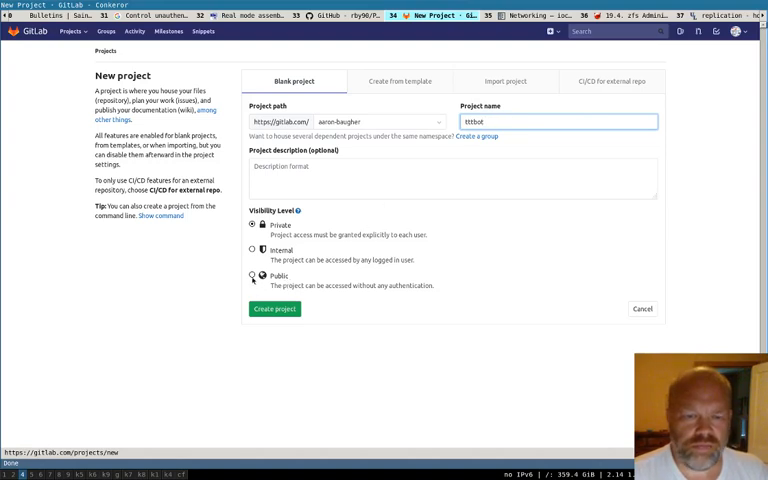
pyautogui.click(252, 276)
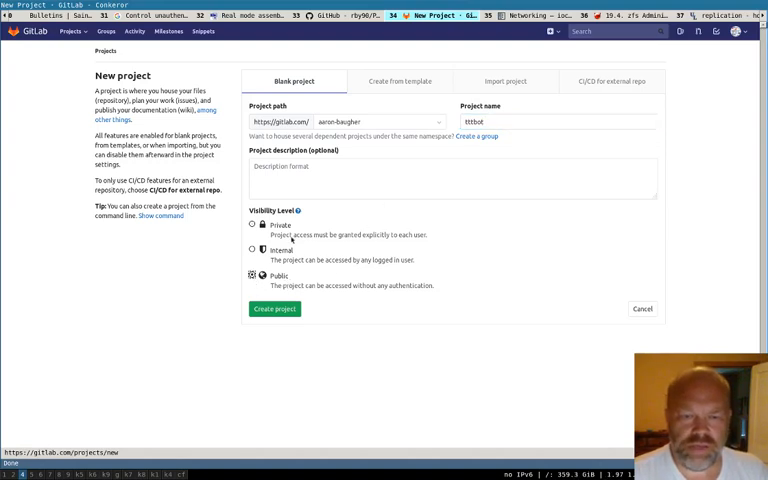
pyautogui.click(250, 224)
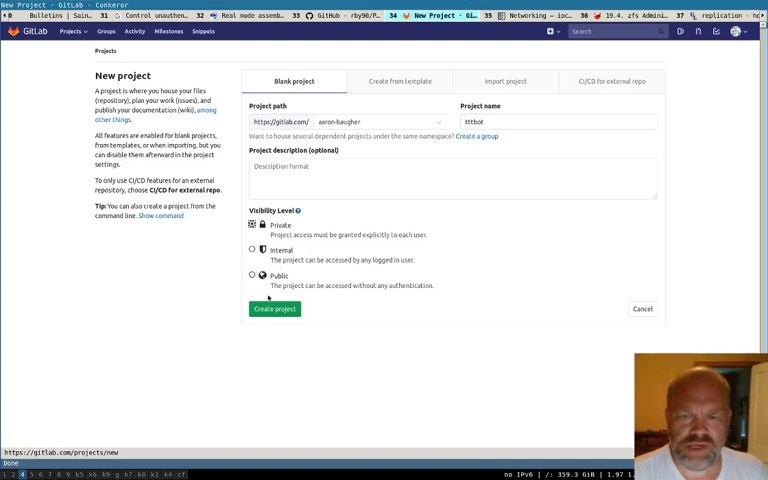
pyautogui.click(274, 308)
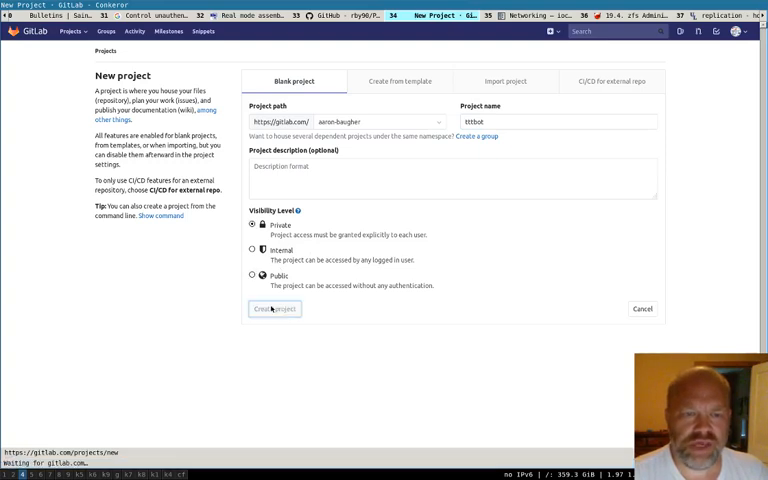
pyautogui.click(274, 308)
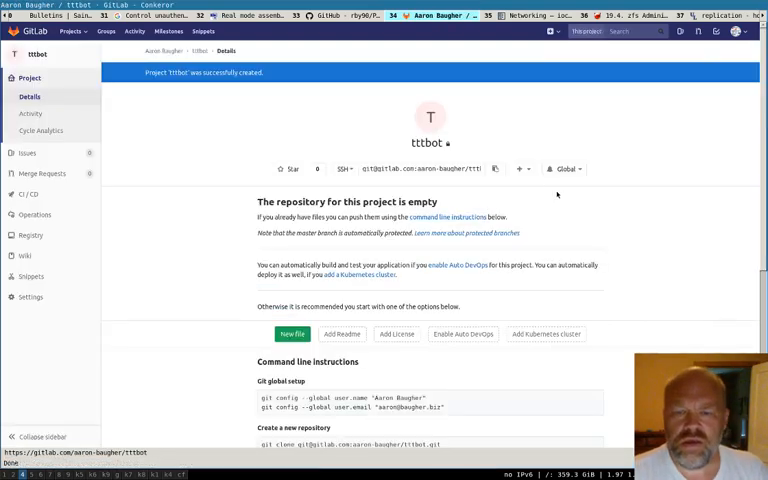
pyautogui.scroll(-3)
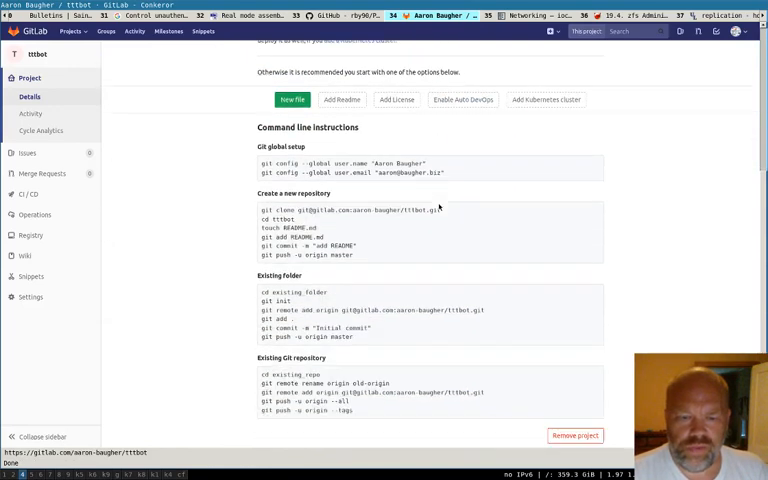
pyautogui.scroll(-3)
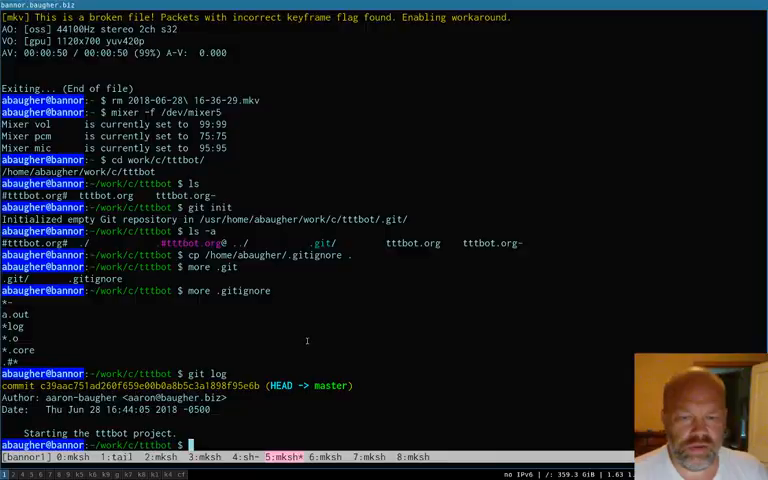
pyautogui.write('git remote rename origin old-origin')
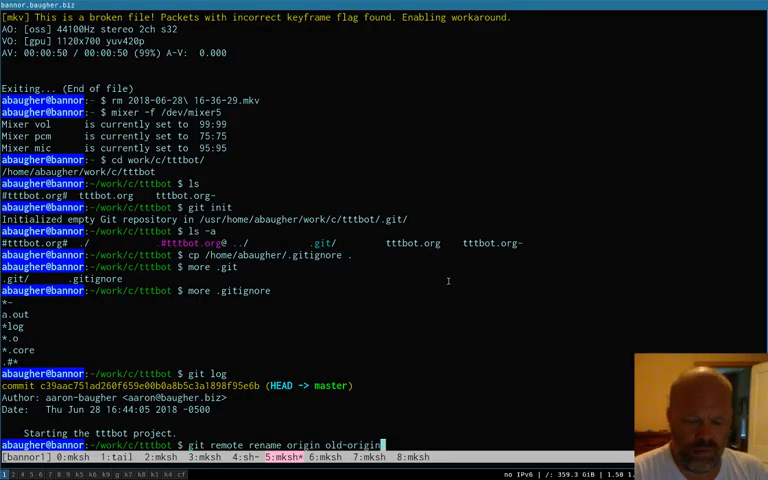
pyautogui.press('Return')
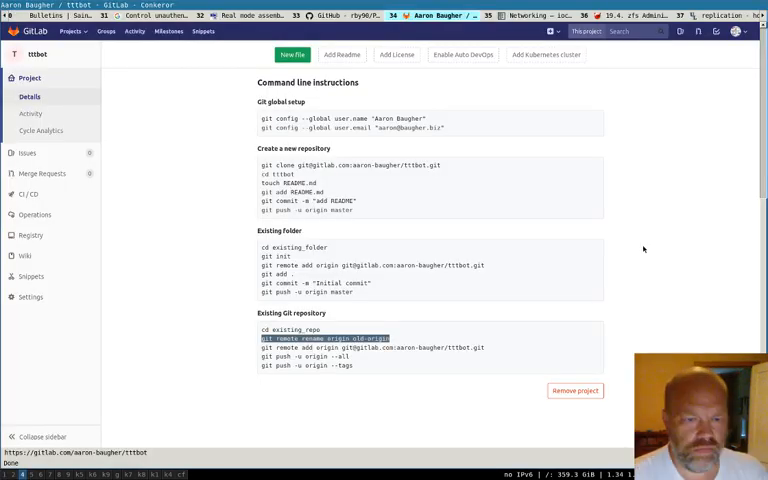
pyautogui.moveTo(428, 348)
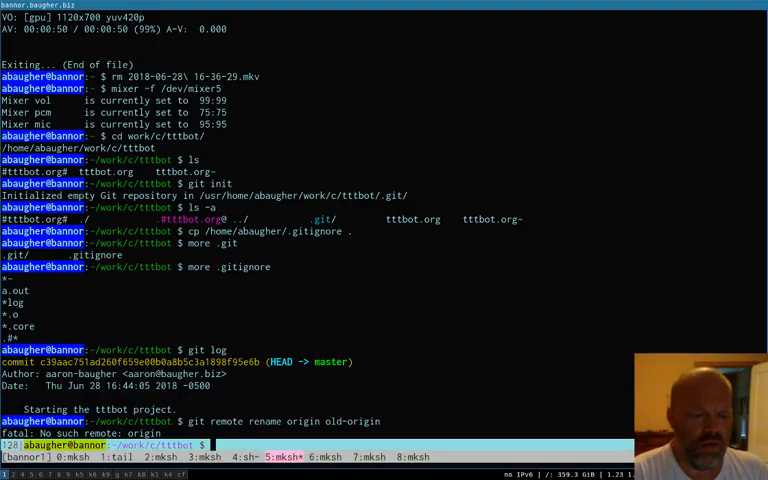
pyautogui.write('git remote add origin git@gitlab.com:aaron-baugher/tttbot.git\\')
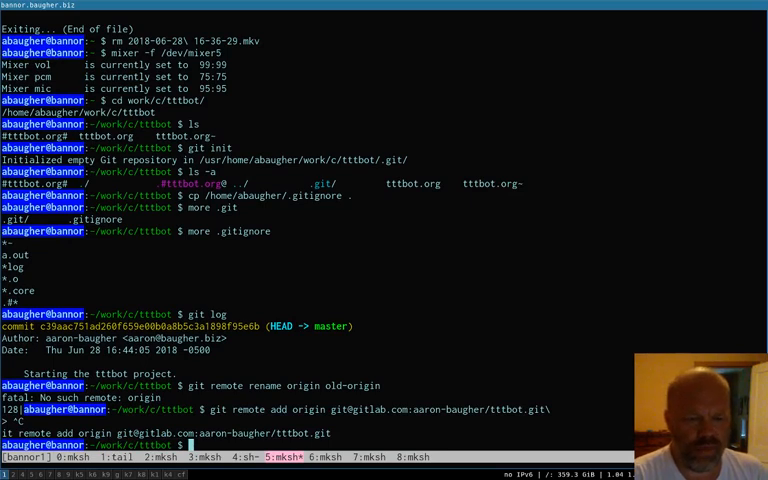
pyautogui.write('git push')
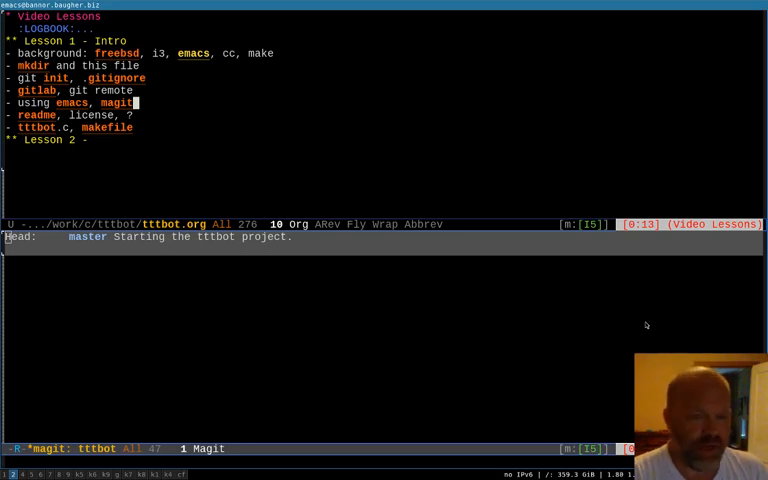
# - Write and save a README titled tttbot describing a tic-tac-toe simulator written in C
pyautogui.write('RE')
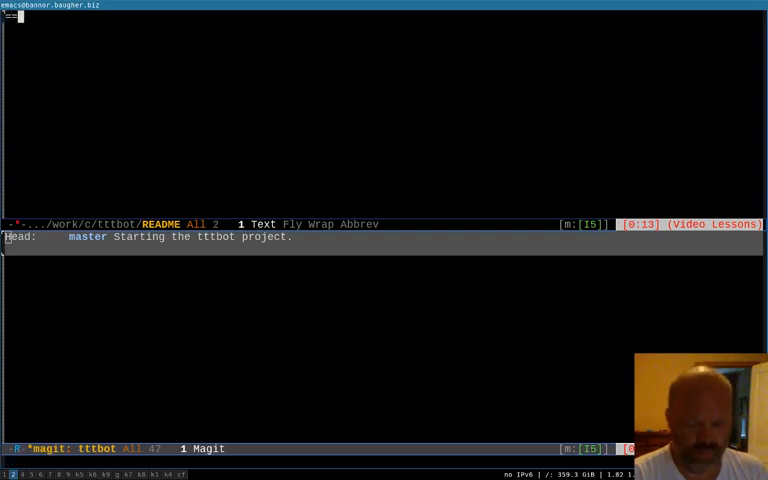
pyautogui.write('tttbot ===')
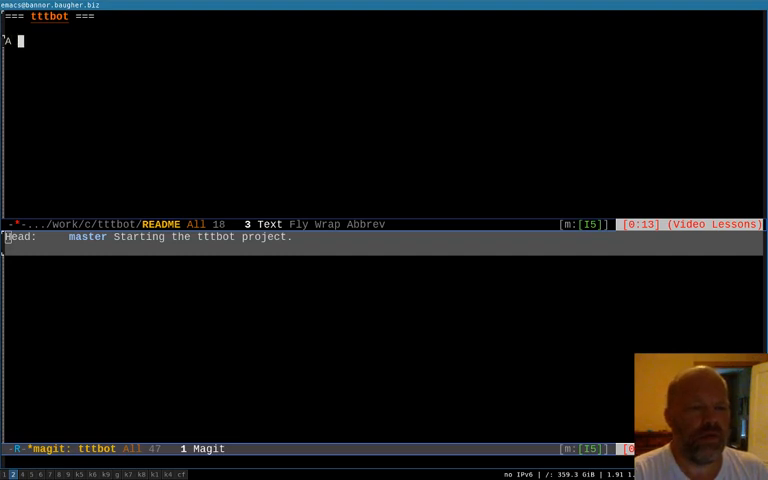
pyautogui.write('tic-tac')
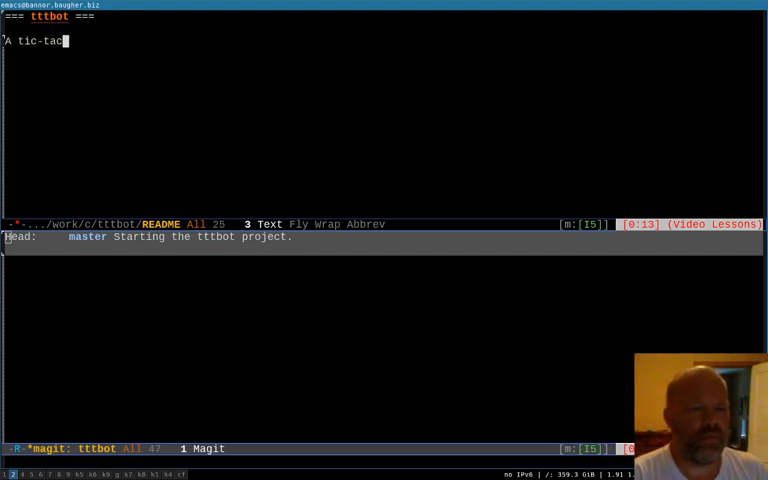
pyautogui.write('-toe simulator written in C.')
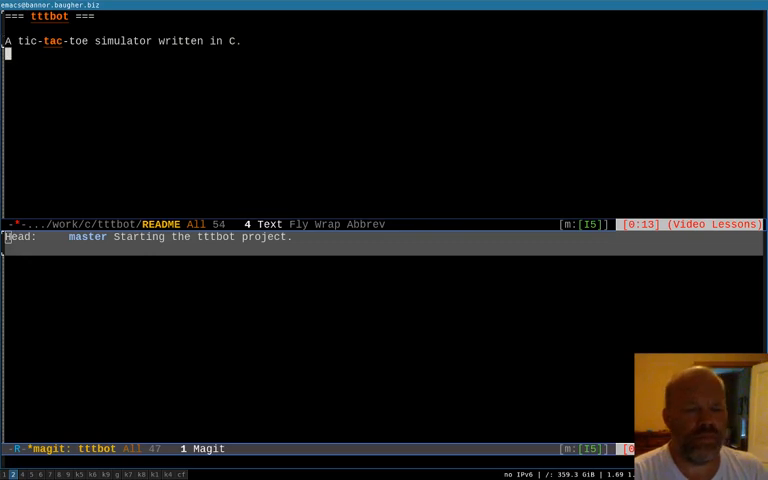
pyautogui.press('C-x C-s')
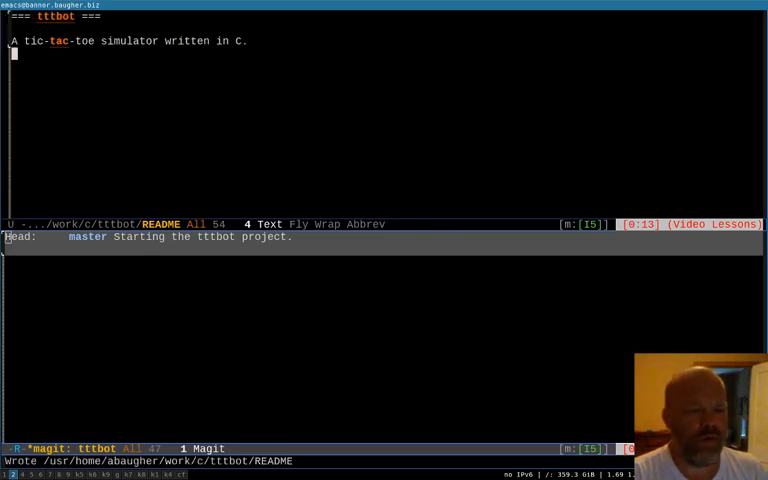
# - Create a LICENSE file containing the ISC license text
pyautogui.press('C-x')
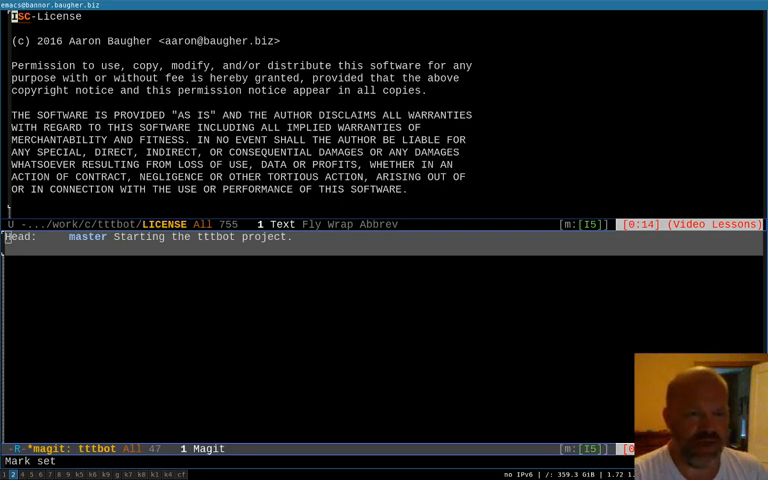
pyautogui.scroll(-3)
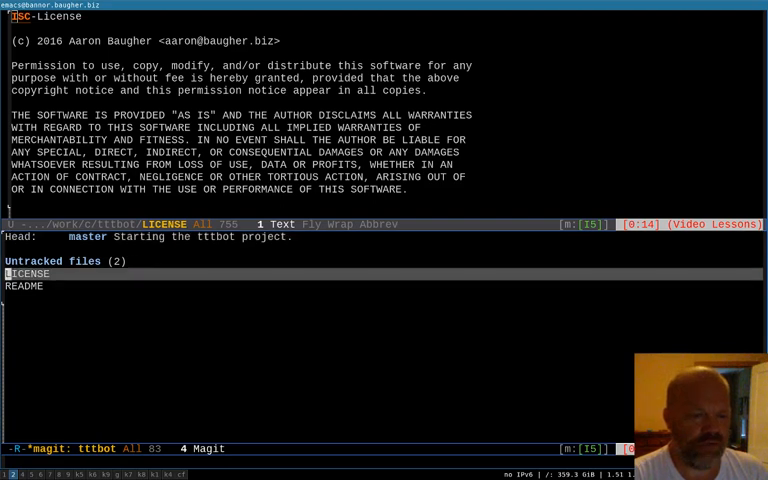
# - Stage LICENSE and README in Magit and commit 'Added readme and license.'
pyautogui.press('s')
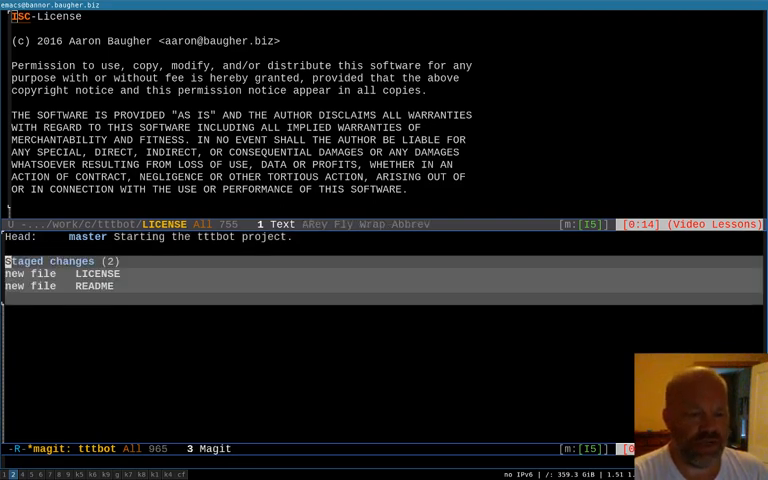
pyautogui.press('c')
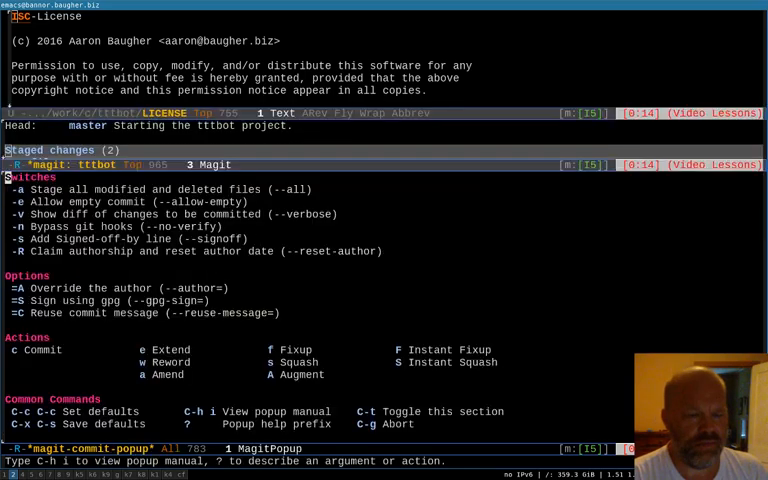
pyautogui.click(22, 348)
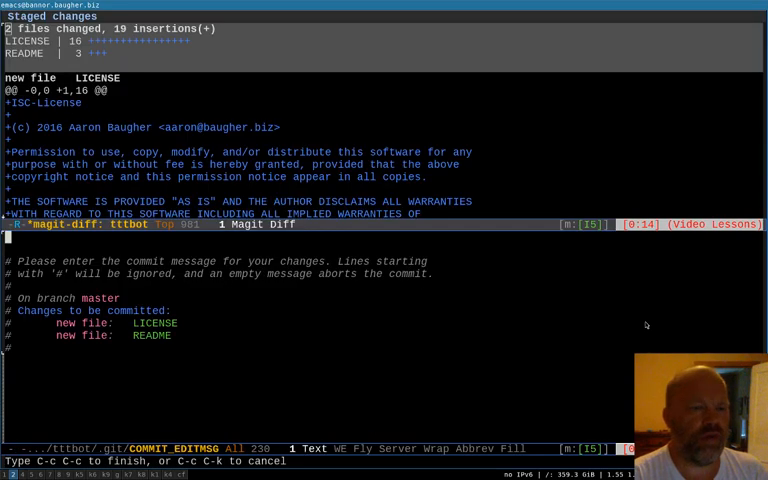
pyautogui.write('Added readme a')
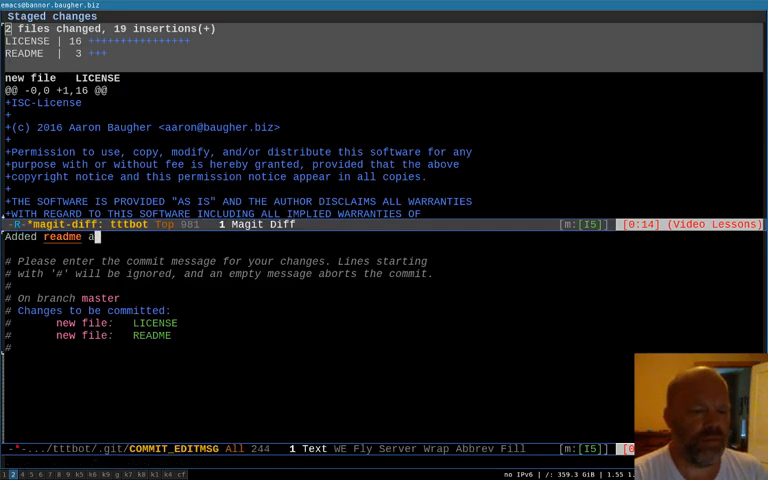
pyautogui.write('nd license.')
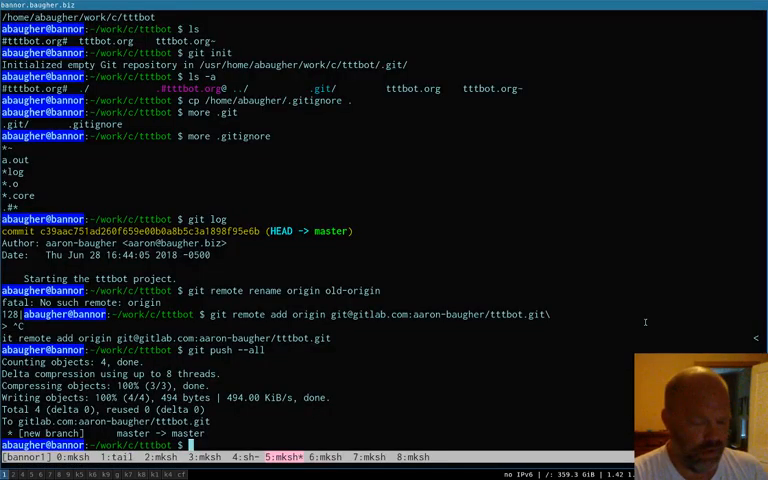
# - Push the master branch to GitLab with git push --all
pyautogui.write('git push --all')
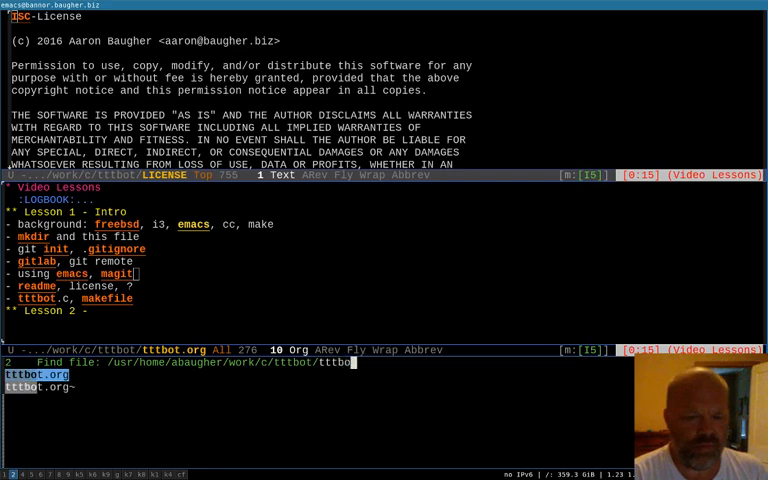
# - Start tttbot.c with a tic-tac-toe simulator comment, #include, and main(int argc, char *argv[])
pyautogui.press('Return')
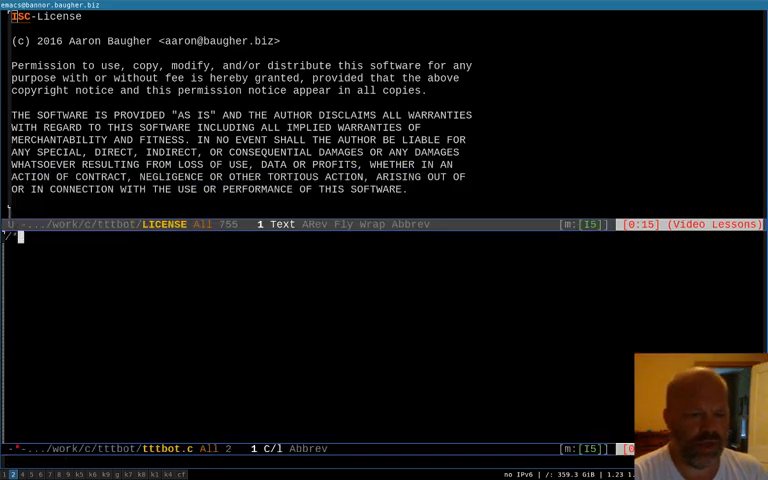
pyautogui.write('tttbot-')
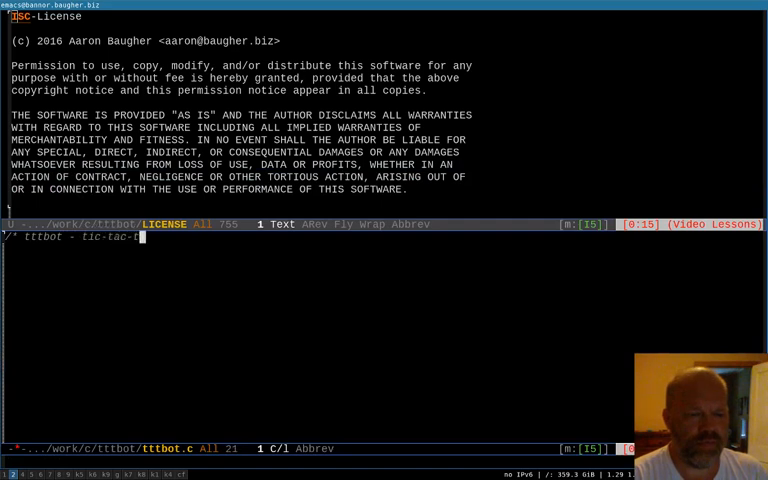
pyautogui.write('oe simulator')
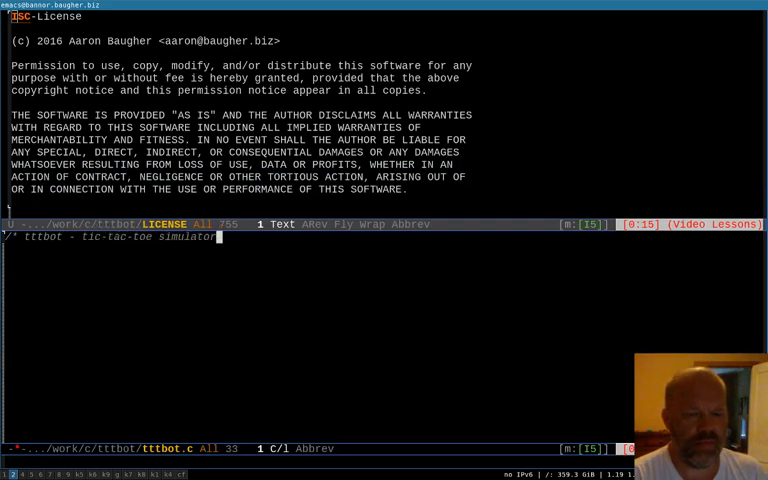
pyautogui.write('*/')
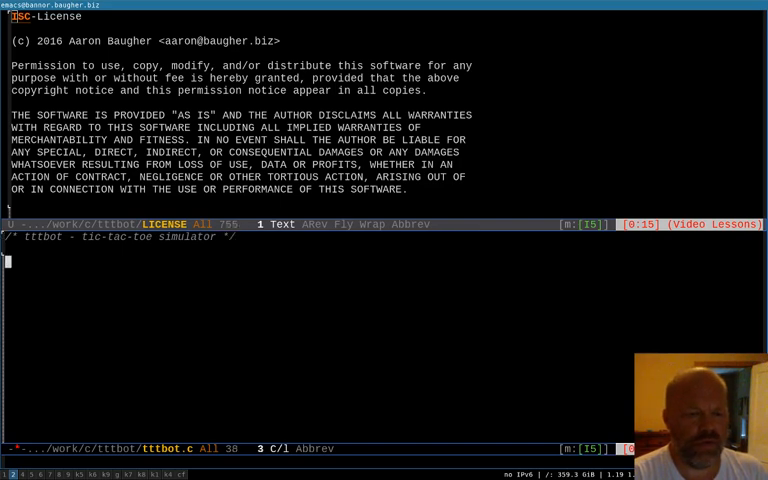
pyautogui.write('#include <stdio.h>')
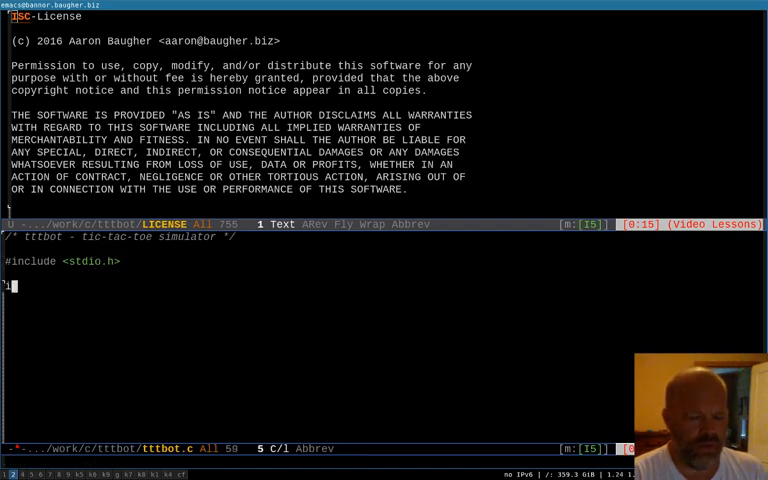
pyautogui.write('int main(')
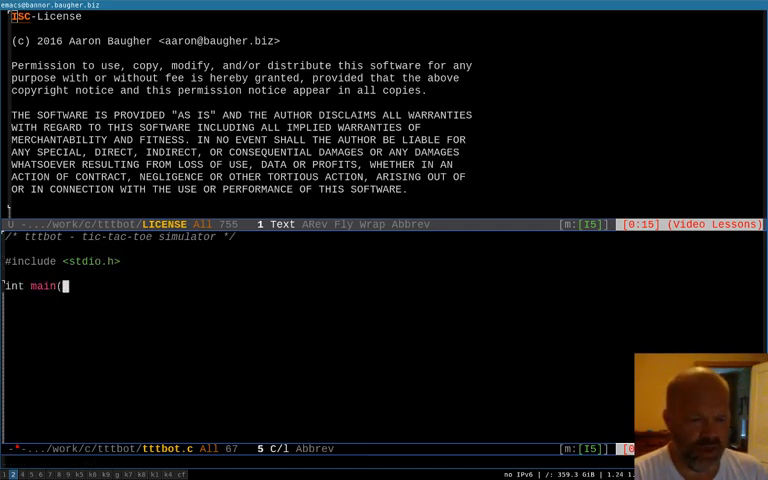
pyautogui.write('int arg')
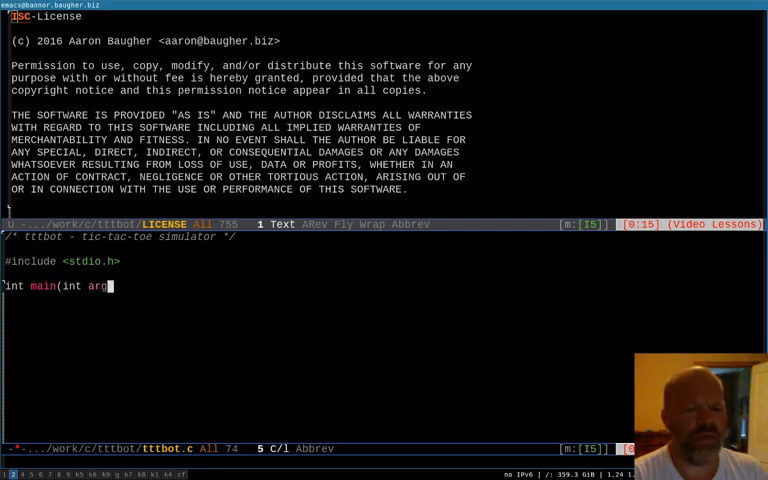
pyautogui.write('c,')
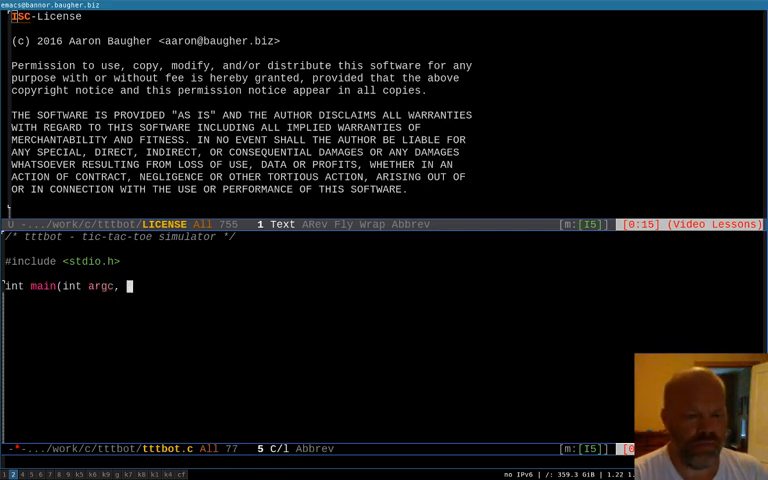
pyautogui.write('char')
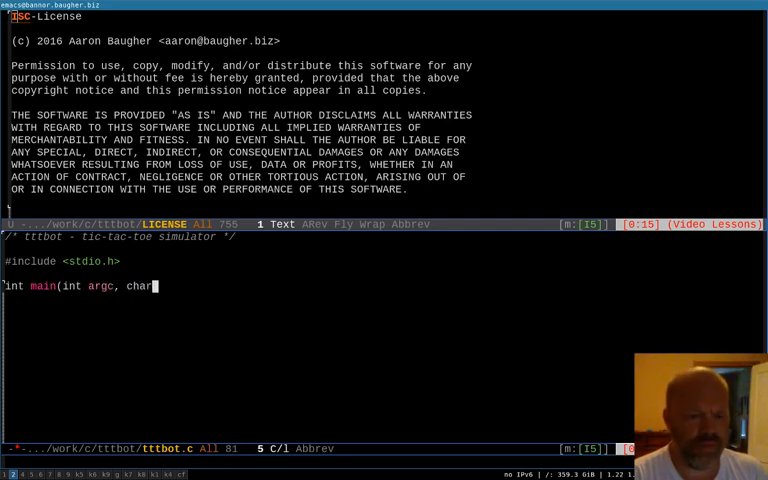
pyautogui.write('*argv[]) {')
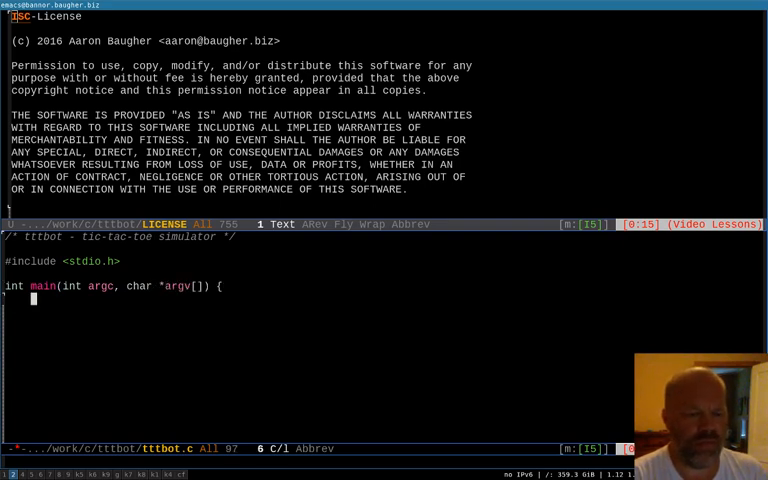
# - Have main printf "I am tttbot!" and return 0
pyautogui.write('printf')
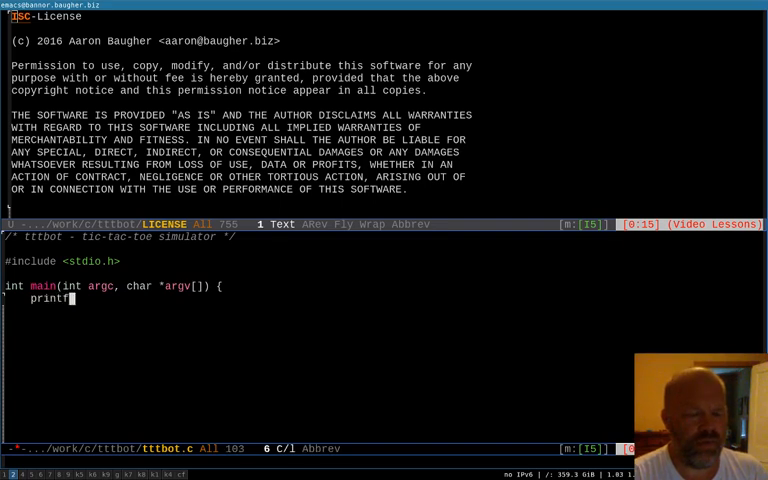
pyautogui.write('("I a')
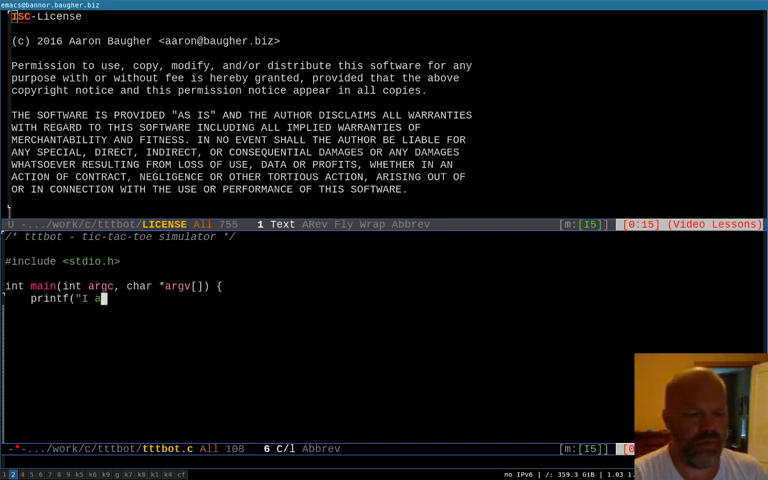
pyautogui.write('m tttbot!\\n')
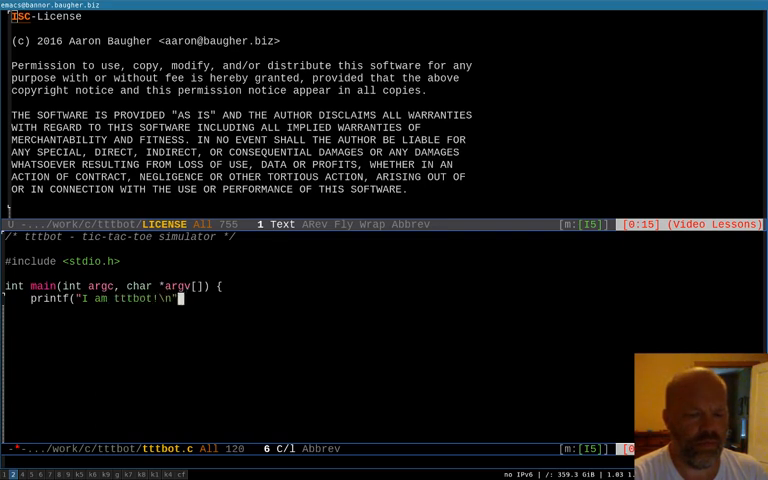
pyautogui.write(');')
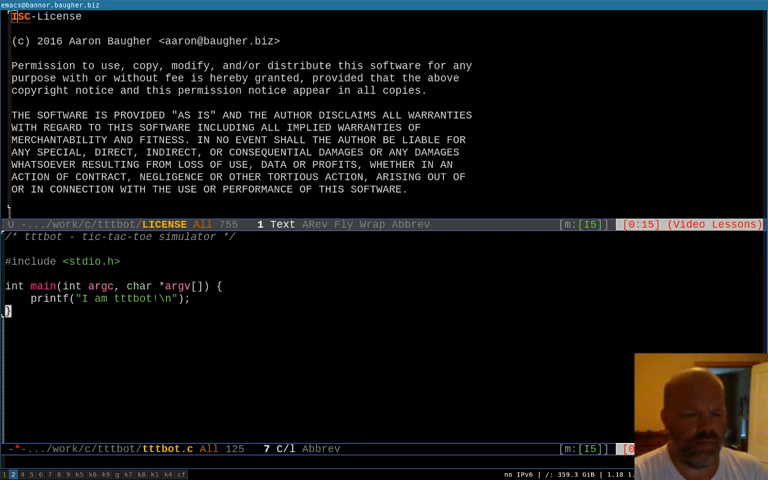
pyautogui.write('return 0')
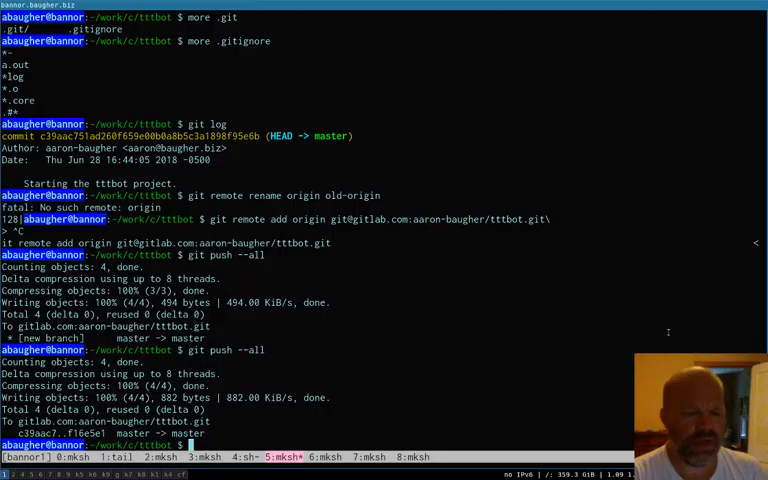
# - Compile with cc -o tttbot tttbot.c and run ./tttbot
pyautogui.write('cc -o')
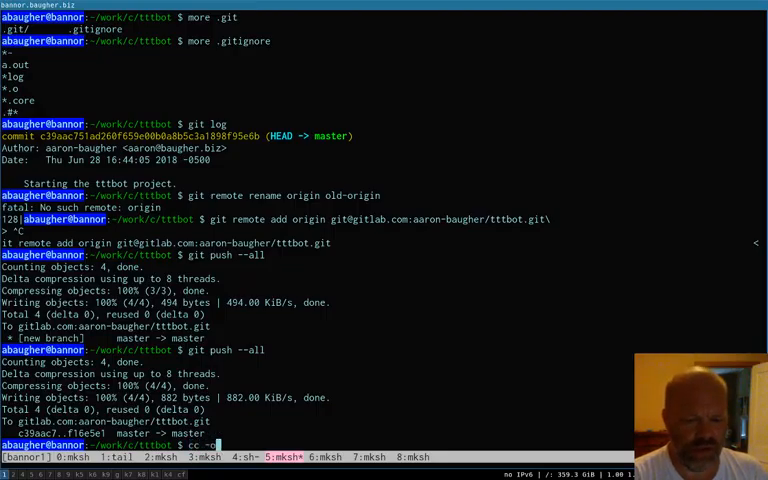
pyautogui.write('tttbot')
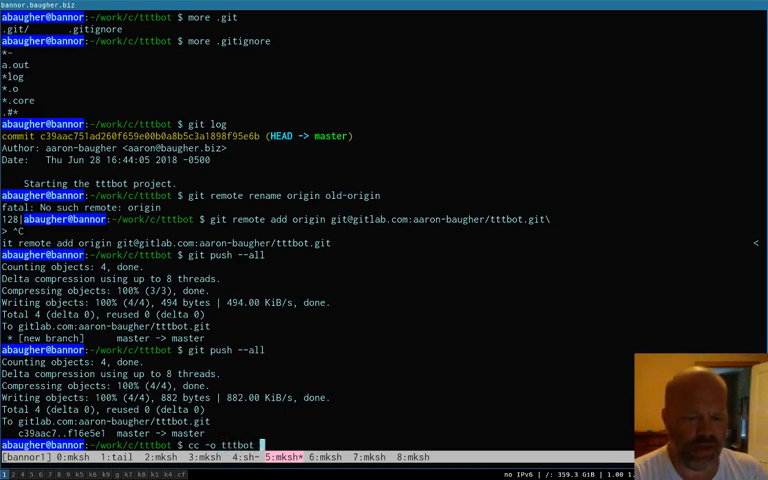
pyautogui.write('tttbot.c')
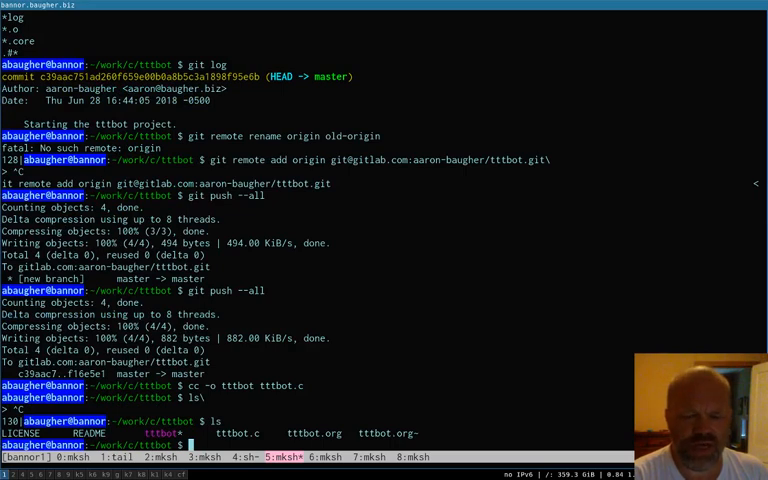
pyautogui.write('./ttt')
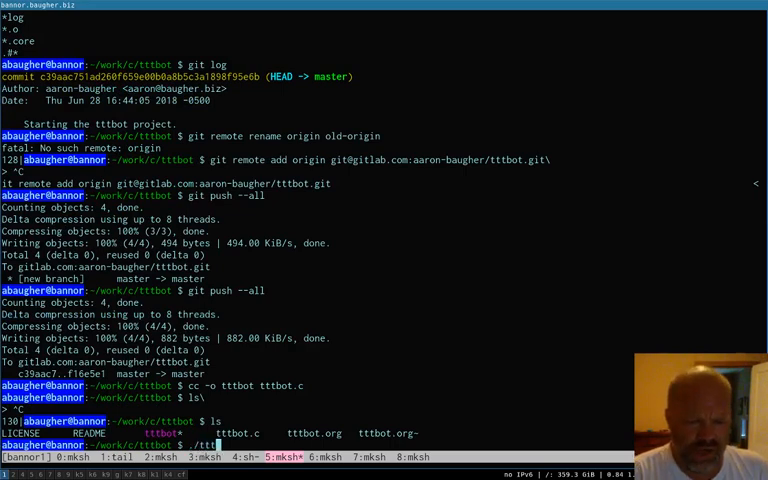
pyautogui.press('Return')
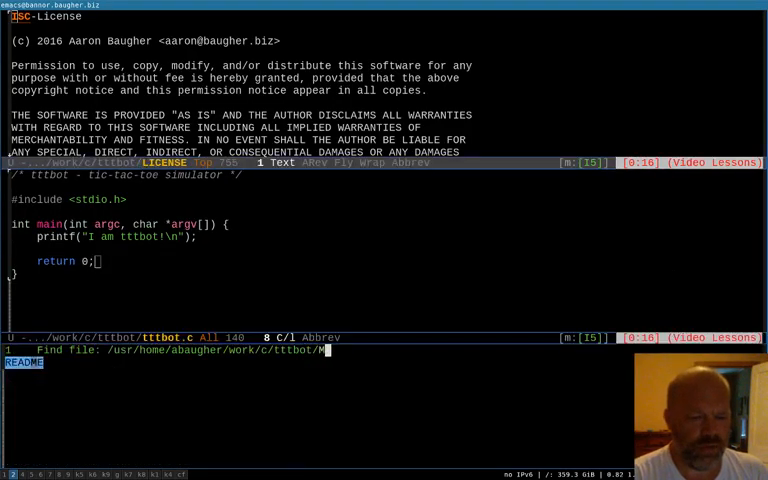
# - Create Makefile with CC= cc and CFLAGS= -g -Wall -std=c99 -pedantic -I/usr/local/include, starting the all target
pyautogui.write('akefile')
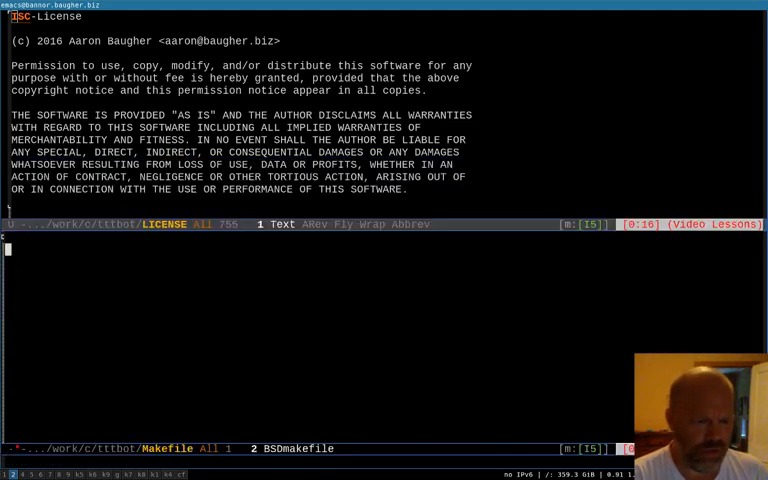
pyautogui.write('CC= cc')
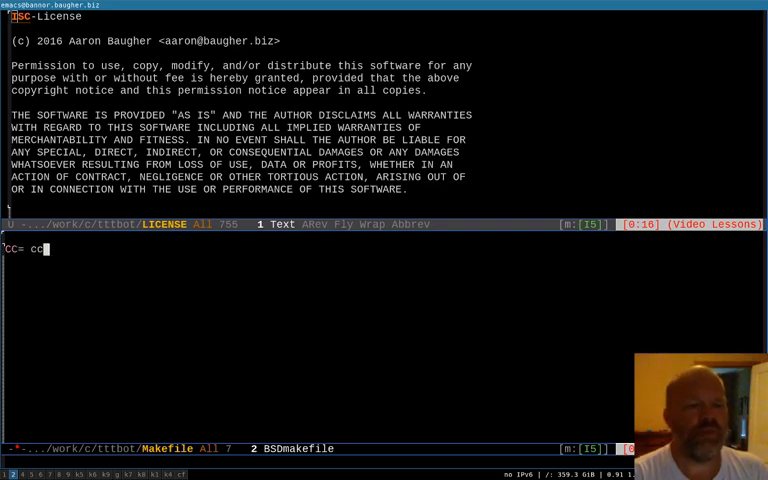
pyautogui.press('Return')
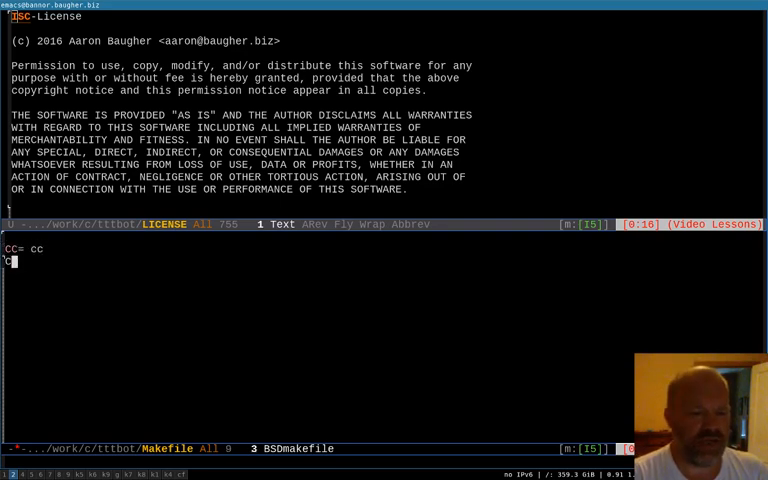
pyautogui.write('CFLAGS')
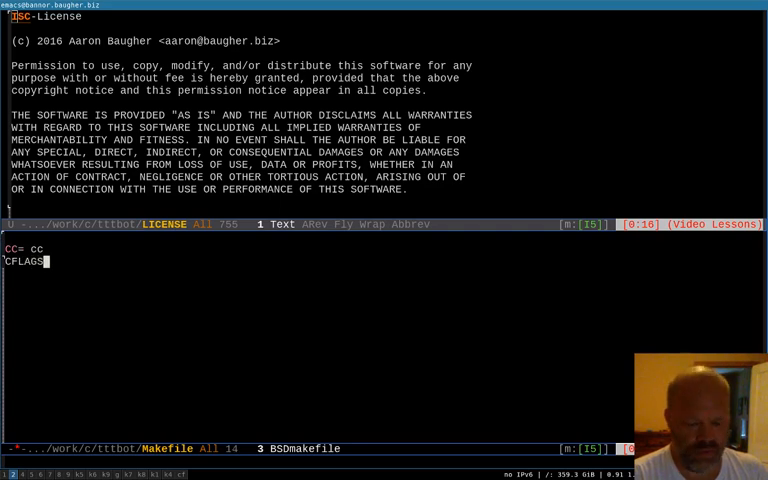
pyautogui.write('=')
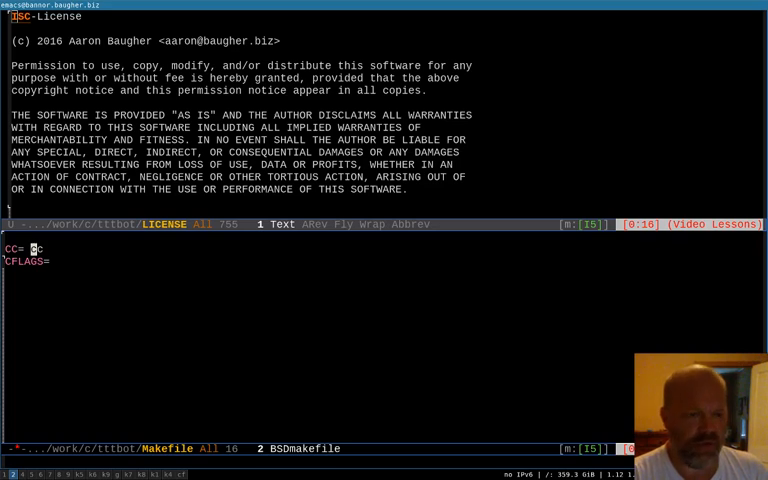
pyautogui.press('C-x b')
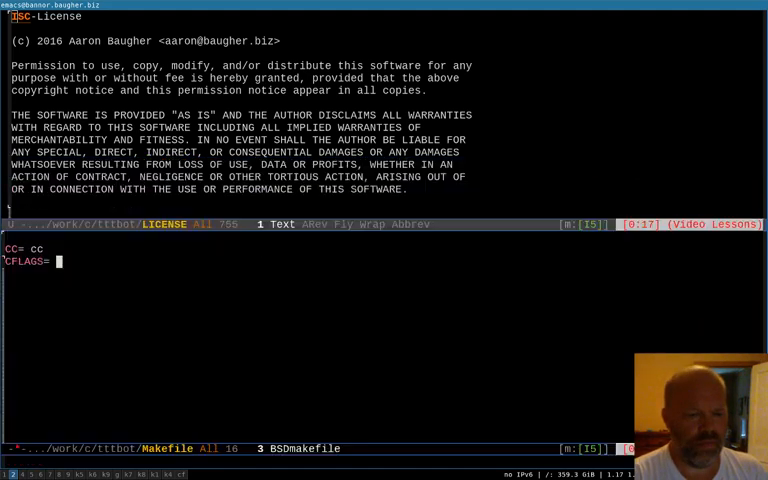
pyautogui.write('-g -Wall -std=c99 -pedantic -I/usr/local/include')
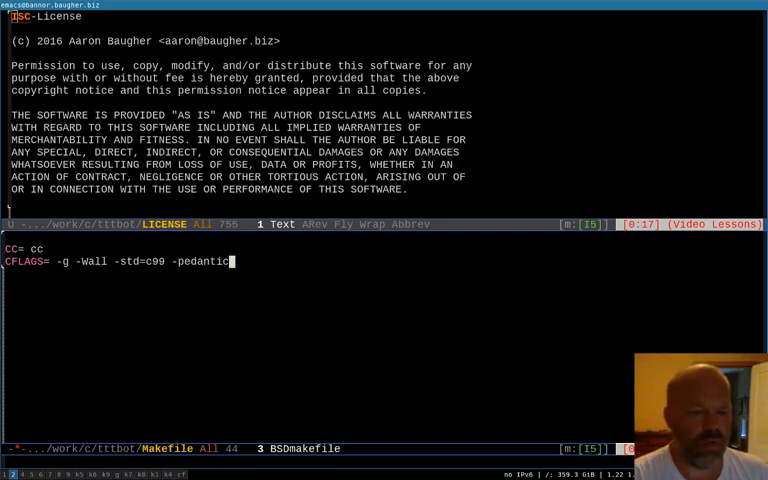
pyautogui.write('aa')
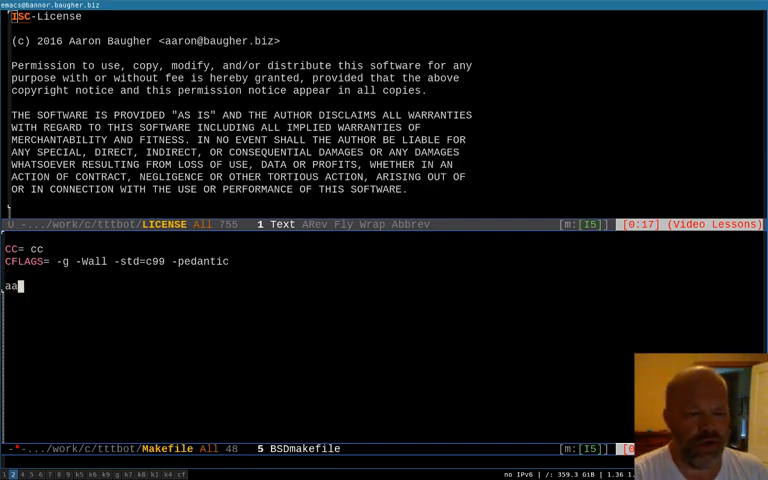
# - Add 'all: tttbot' and a tttbot rule running '$(CC) $(CFLAGS) -o tttbot tttbot.c', then begin the clean target
pyautogui.write('ll:')
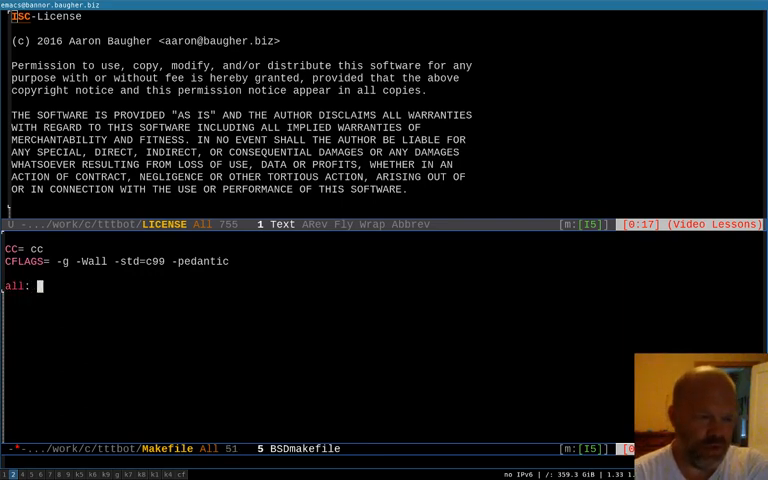
pyautogui.write('tttbot')
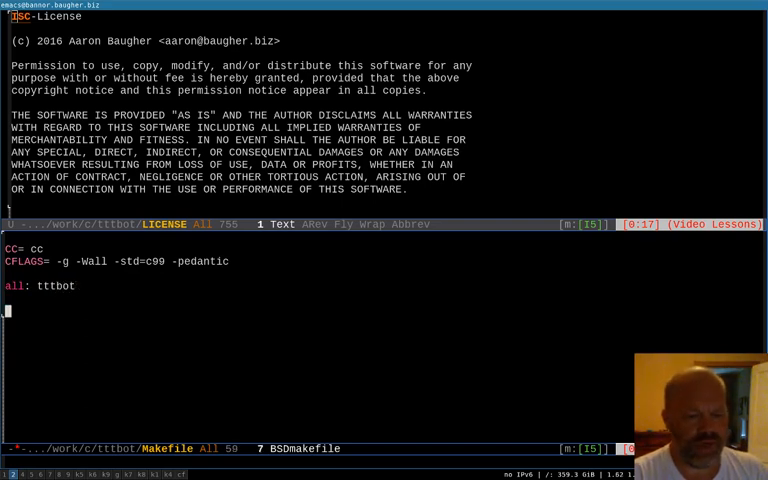
pyautogui.write('tttbot:')
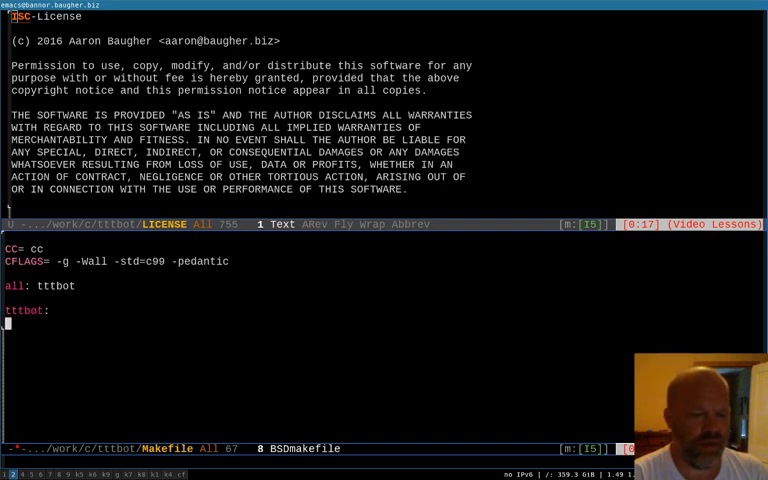
pyautogui.write('$(C')
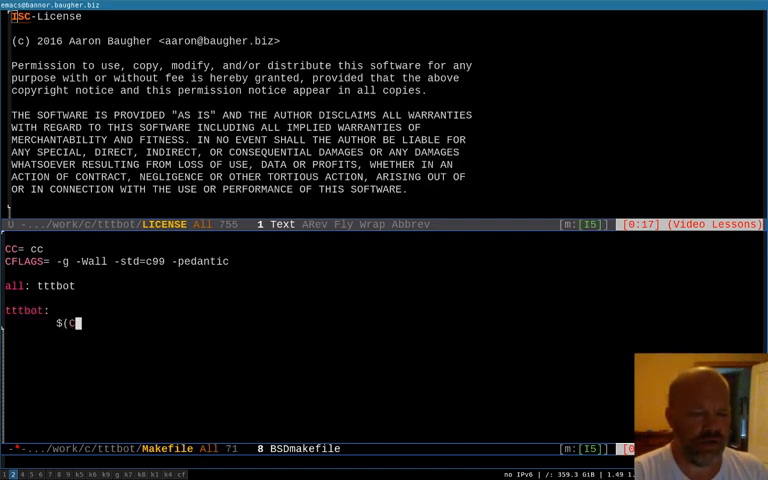
pyautogui.write('C)')
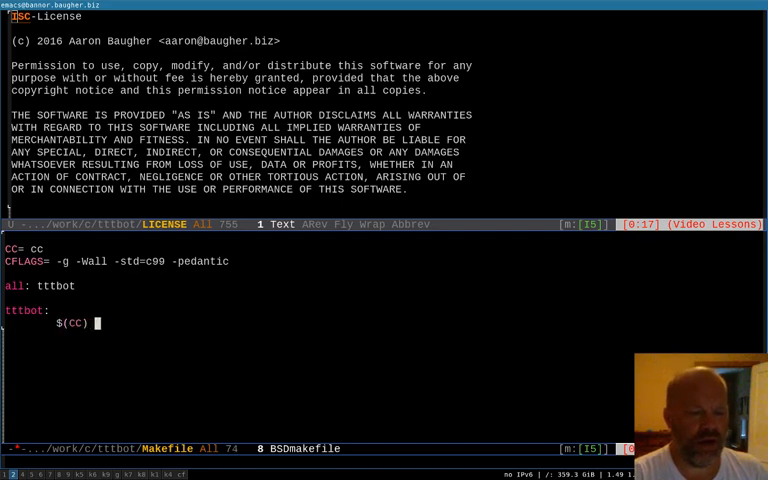
pyautogui.write('$(CFLAGS)')
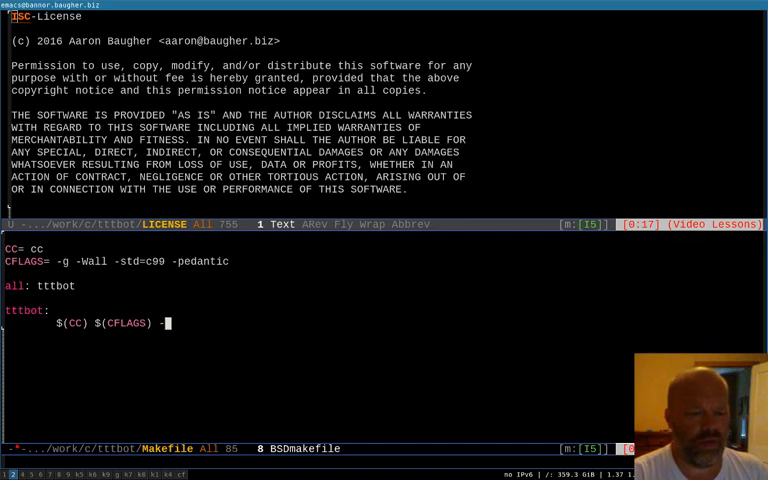
pyautogui.write('-o')
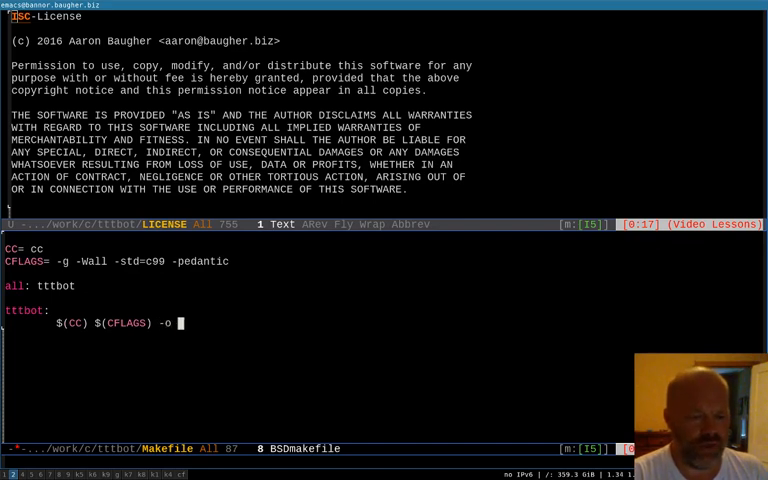
pyautogui.write('tttbot')
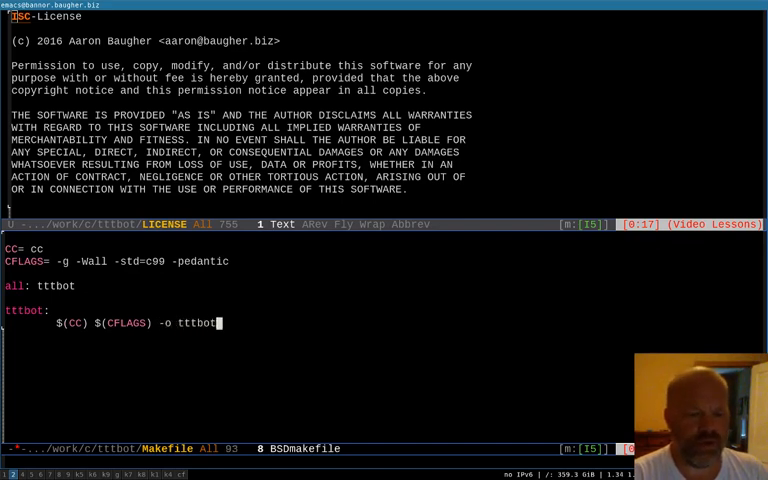
pyautogui.write('tttbot.c')
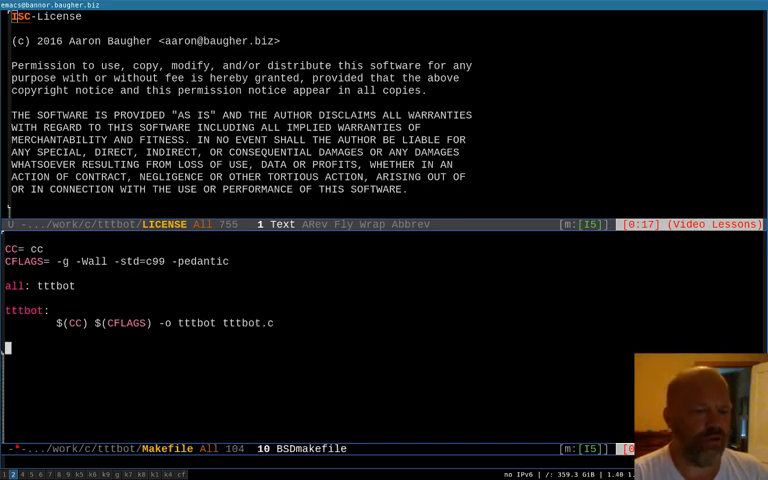
pyautogui.write('clean:')
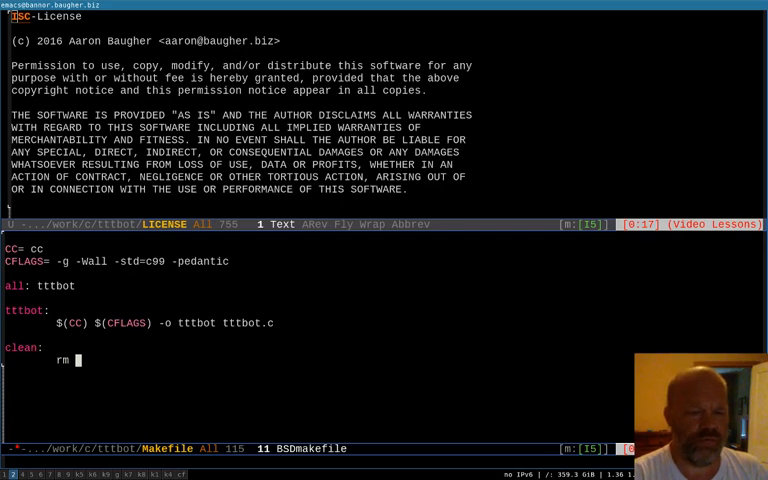
# - Add a clean target removing tttbot and start 'install: tttbot' with 'install -m 755'
pyautogui.write('tttbot')
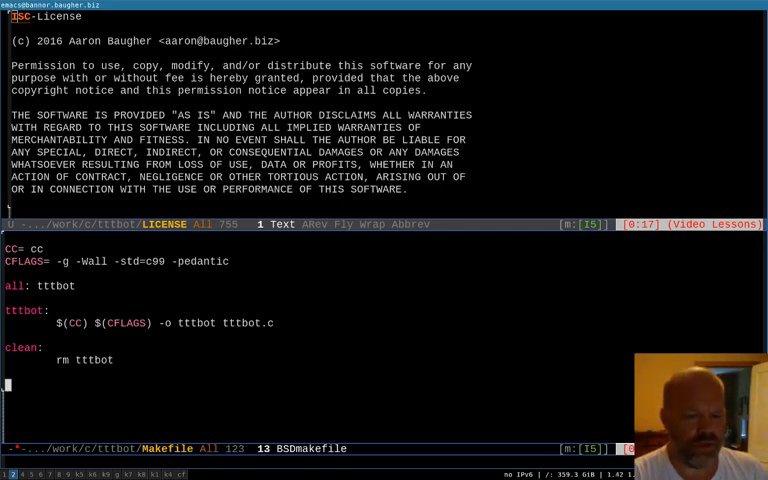
pyautogui.write('install:')
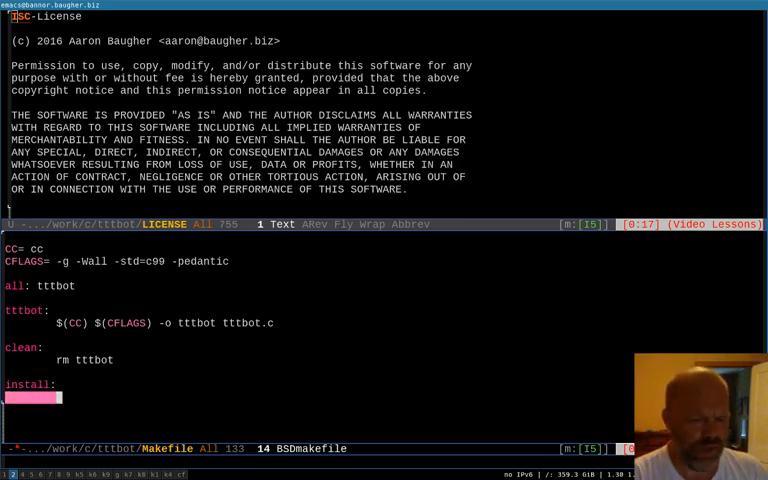
pyautogui.write('install')
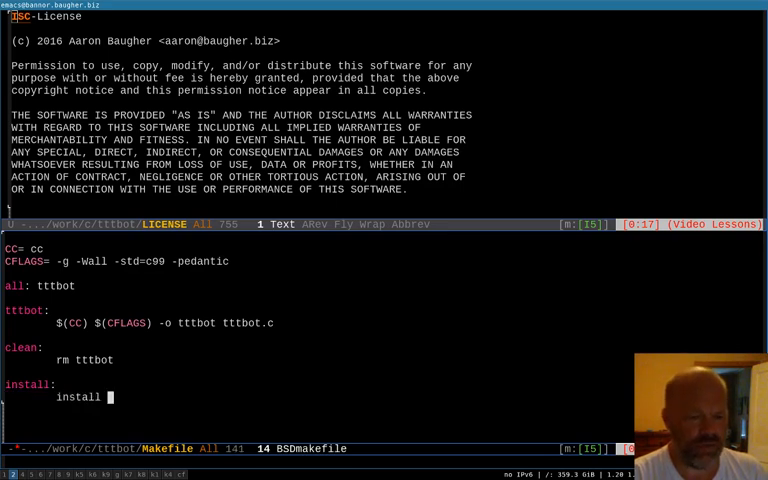
pyautogui.write('0')
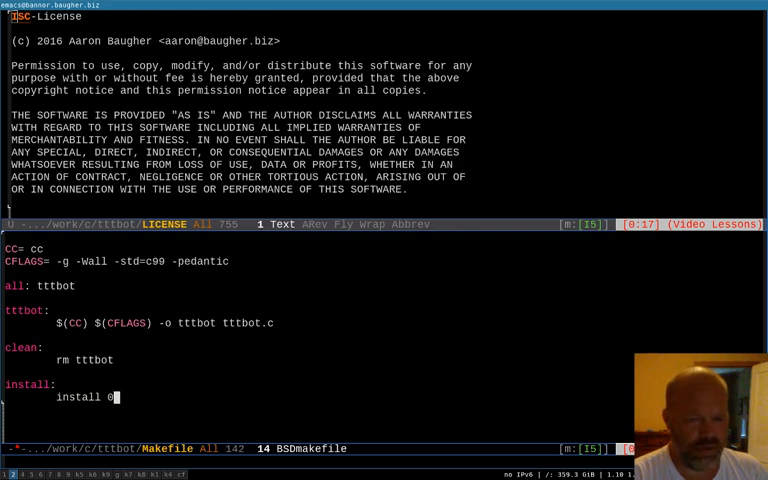
pyautogui.write('-m 755')
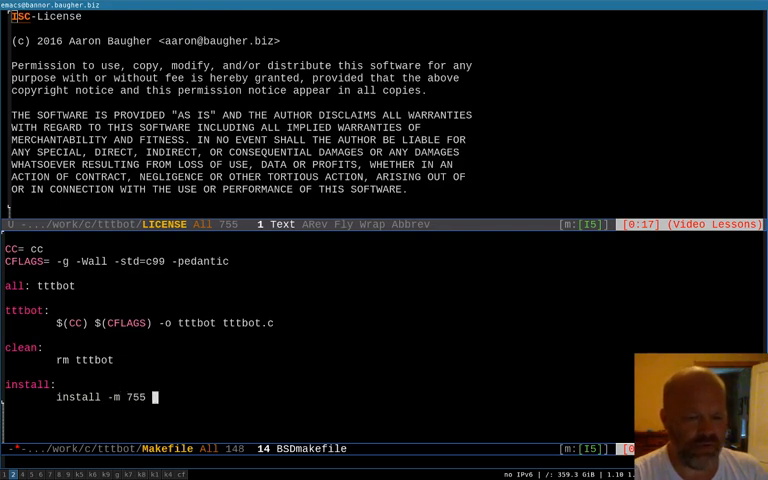
# - Finish the install rule copying tttbot into $(HOME)/bin and save the Makefile
pyautogui.write('tttbot')
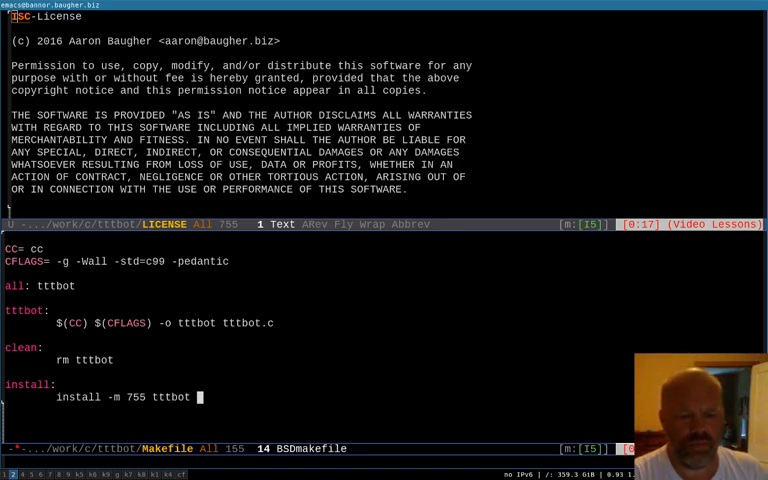
pyautogui.write('$')
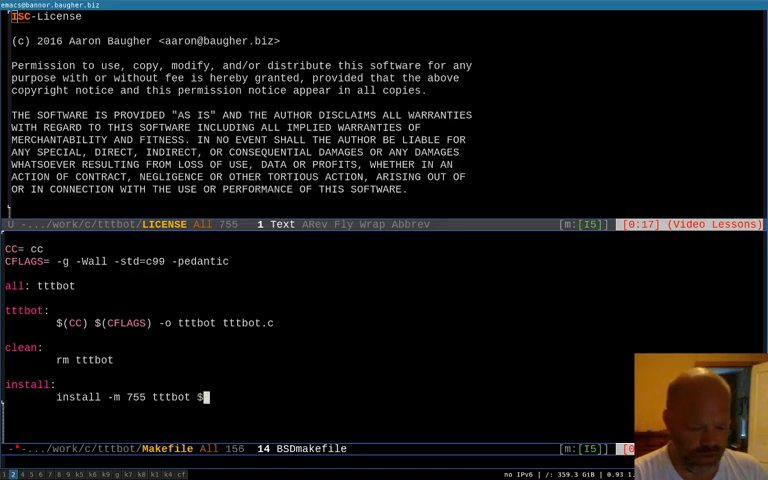
pyautogui.write('(HOME)')
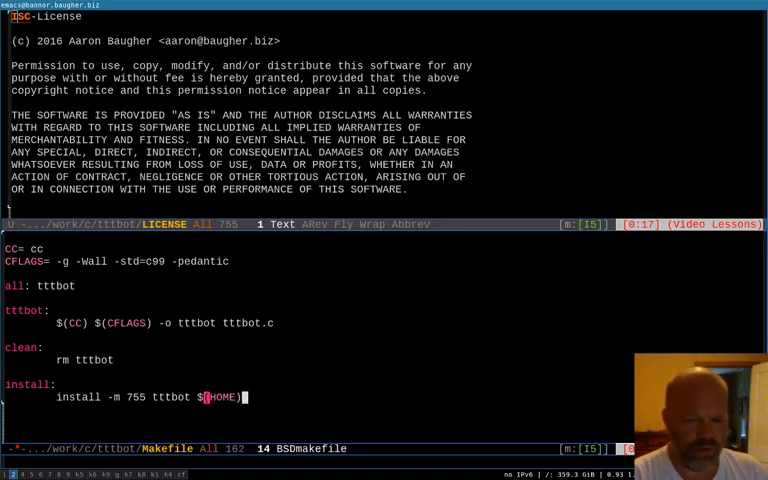
pyautogui.write('/bin')
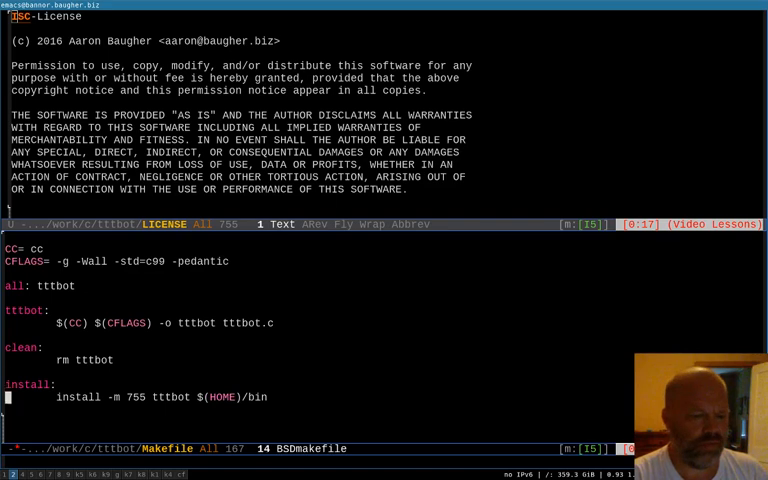
pyautogui.write('tttbot')
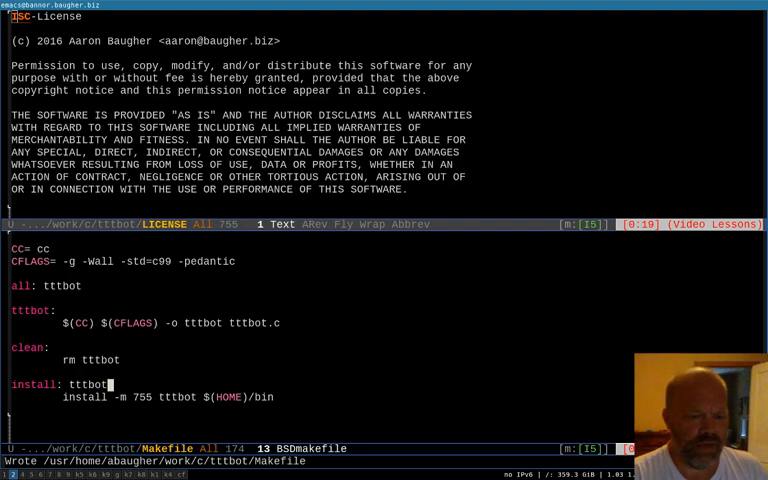
# - Run M-x compile with 'make' to build tttbot successfully
pyautogui.press('M-x')
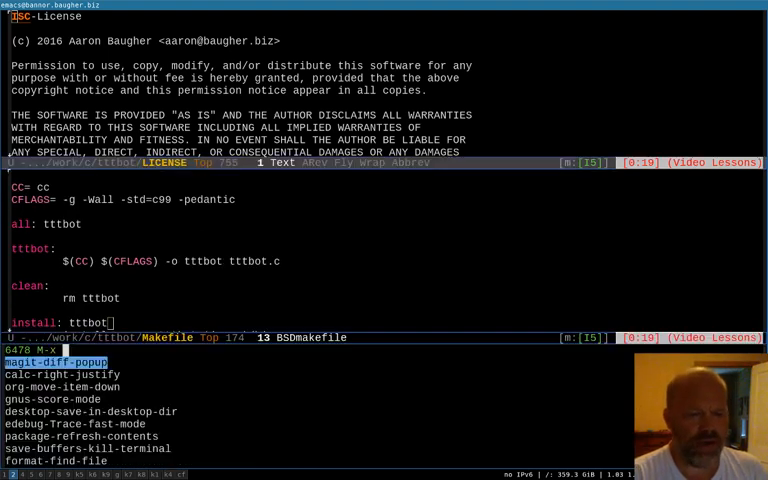
pyautogui.write('compile')
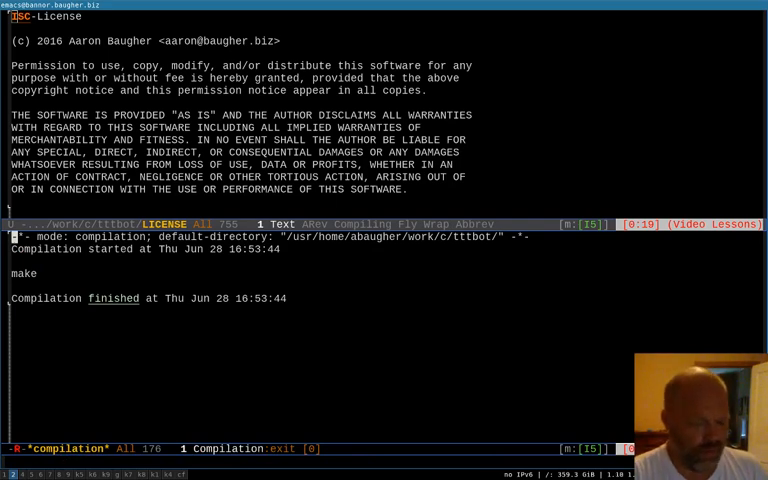
pyautogui.write('compile')
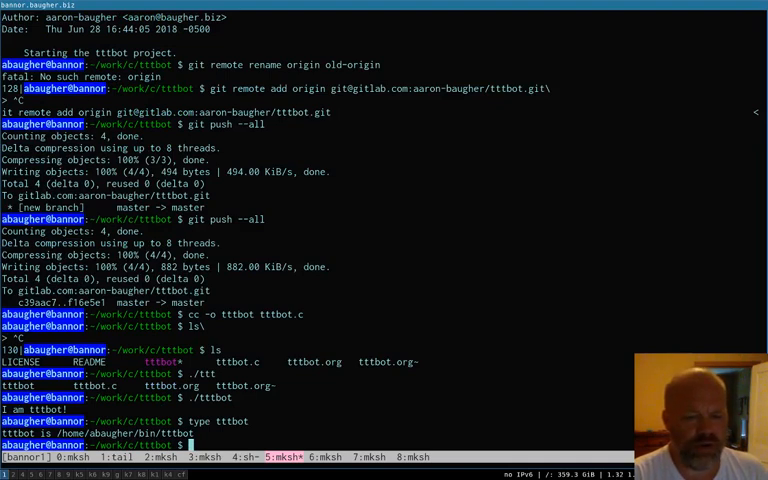
# - In the shell check 'type tttbot' and run it, then 'make clean' and rebuild before returning to Emacs
pyautogui.write('tttbot')
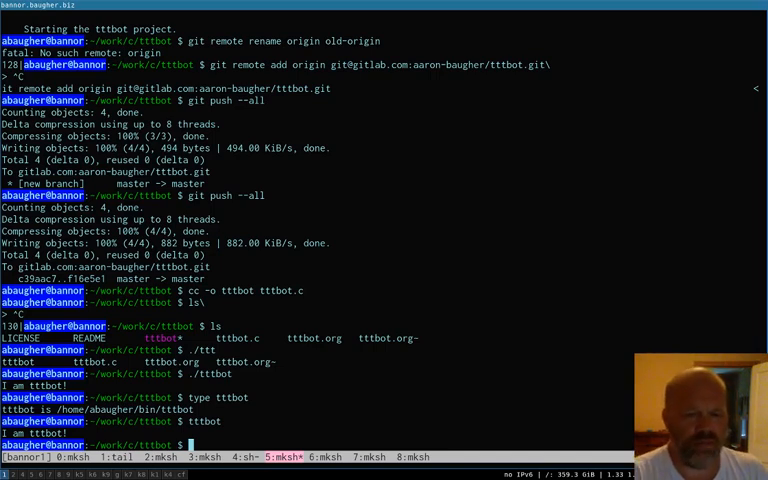
pyautogui.write('make clean')
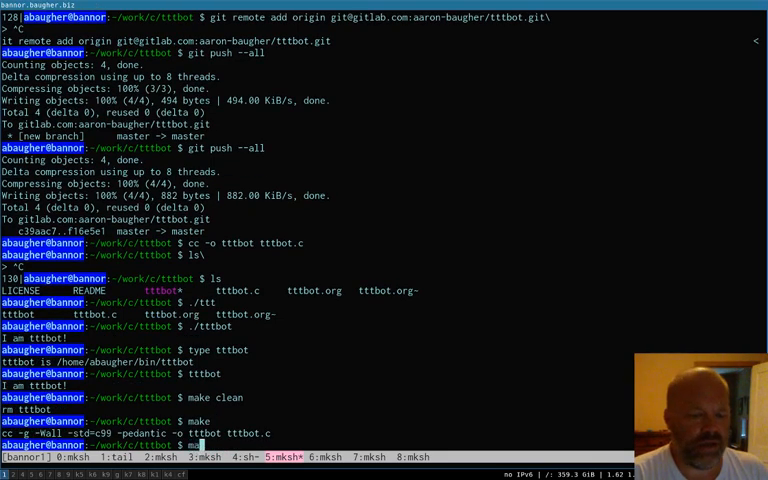
pyautogui.press('Return')
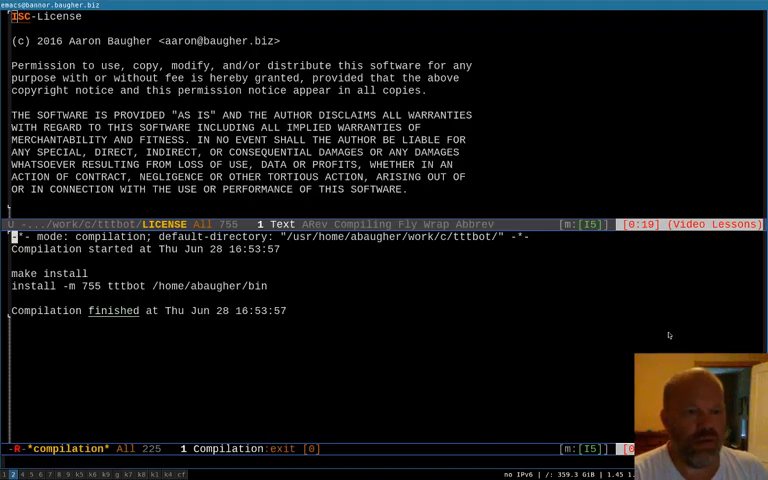
# - Switch to the tttbot.org outline buffer, then bring up magit-status
pyautogui.write('or')
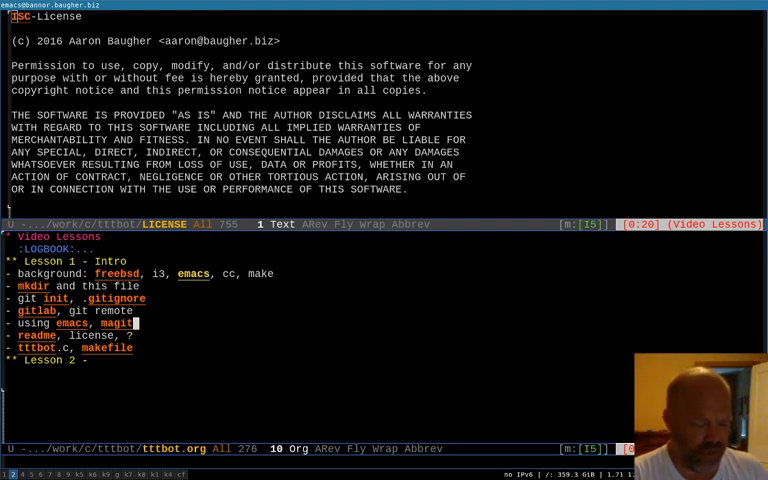
pyautogui.write('mag')
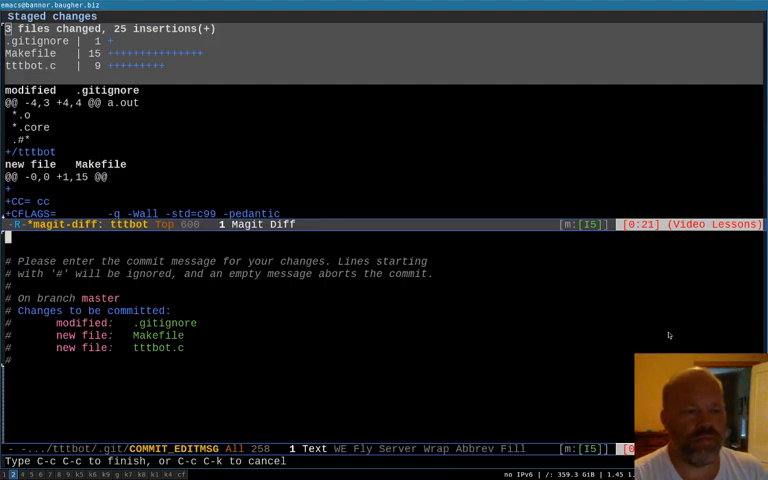
# - Write the commit message 'Created the first .c an...' for the staged .gitignore, Makefile and tttbot.c
pyautogui.write('Created the first')
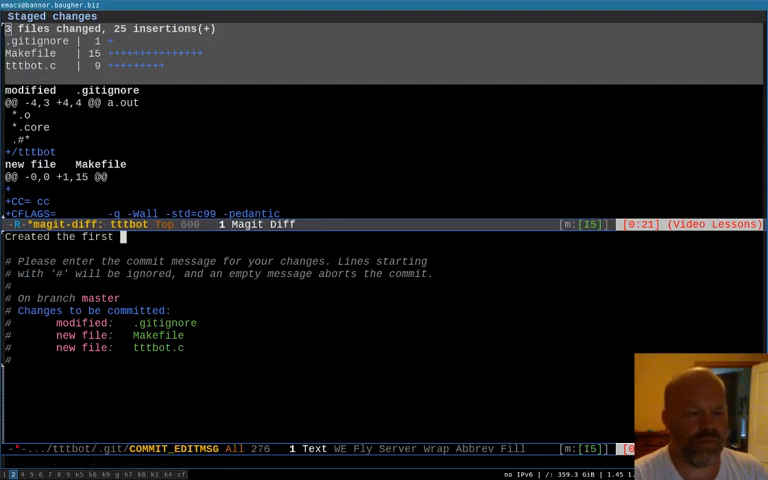
pyautogui.write('.c')
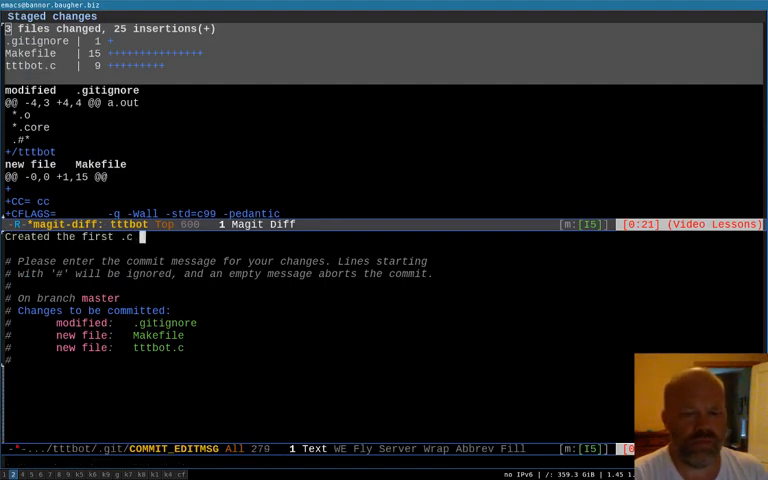
pyautogui.write('an')
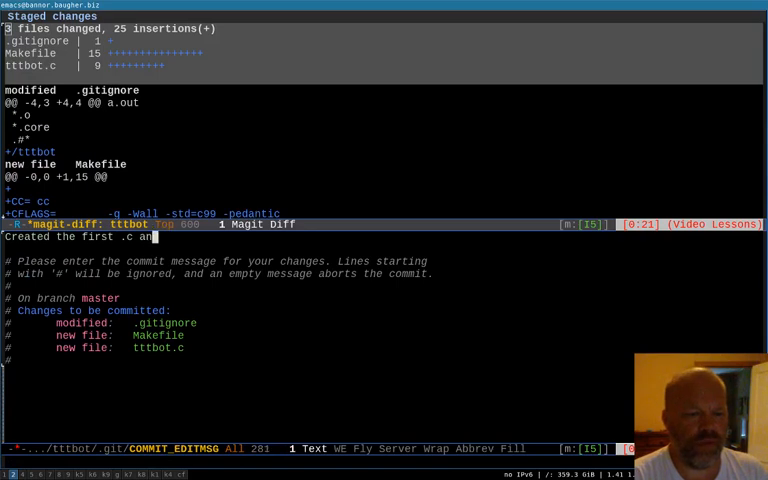